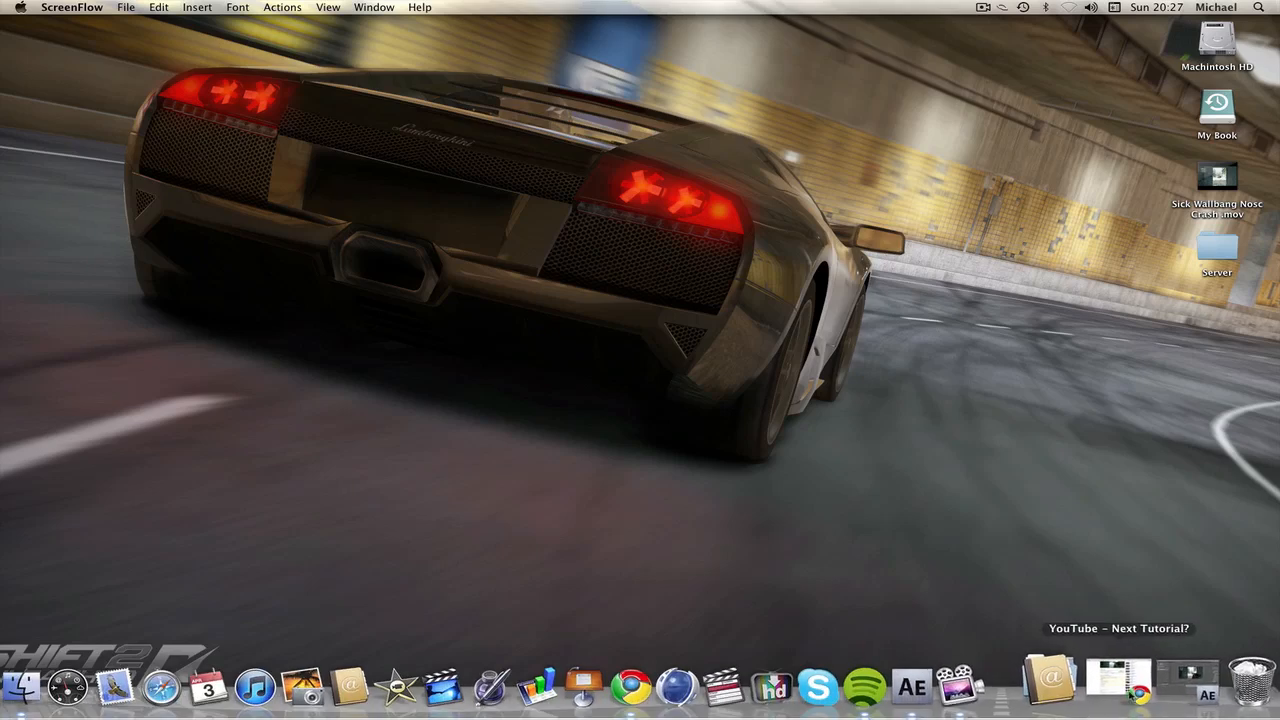
Return to the After Effects project, select the Stroke layer and reset the playhead to the clip's start
click(632, 686)
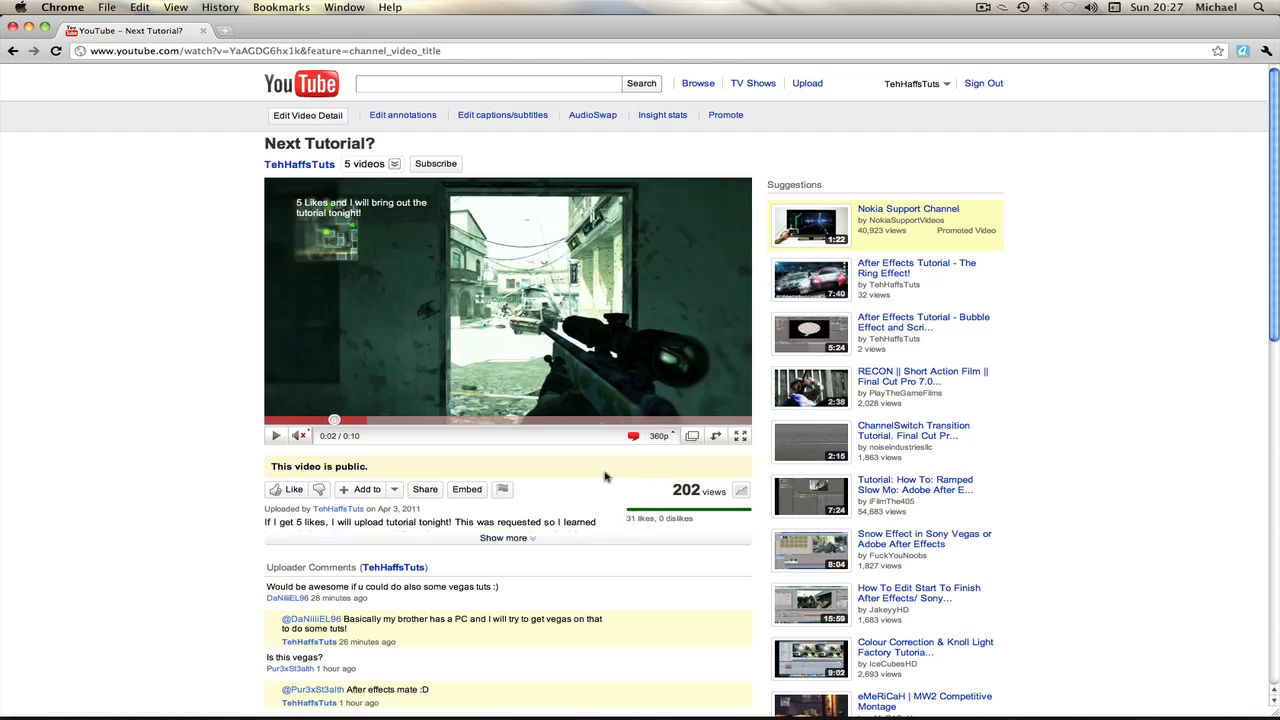
mouse_move(320, 420)
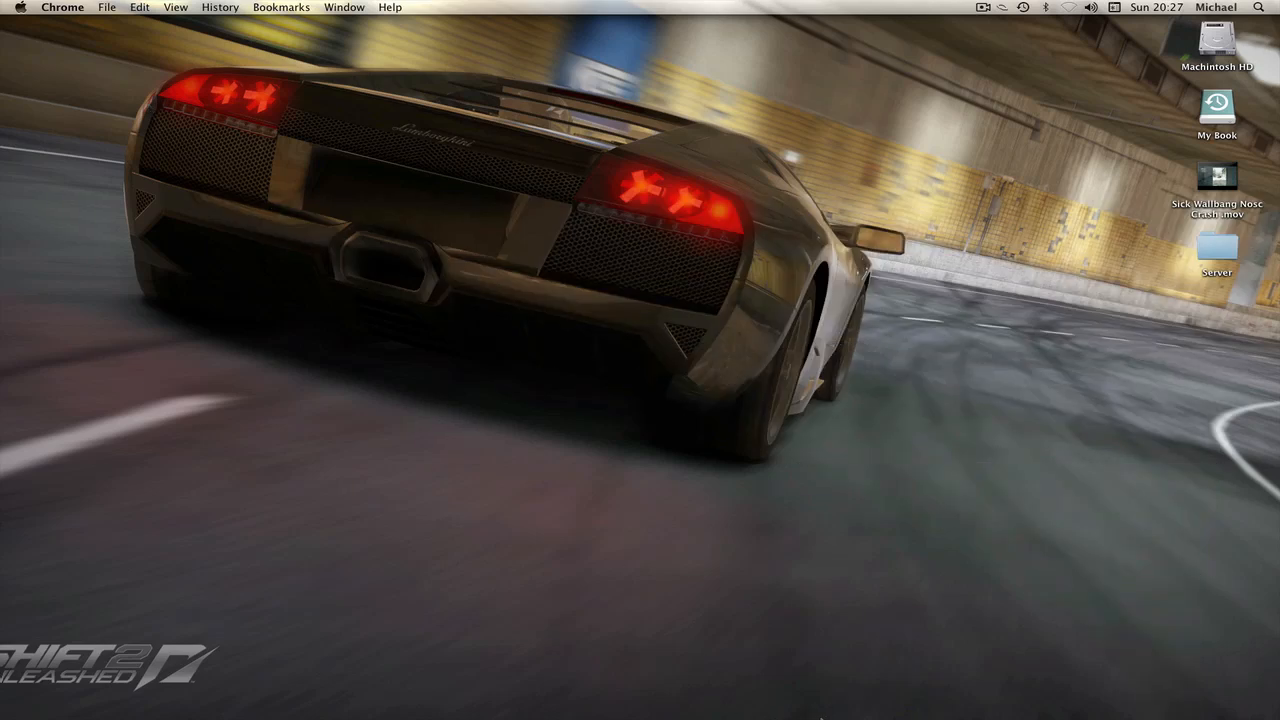
click(980, 678)
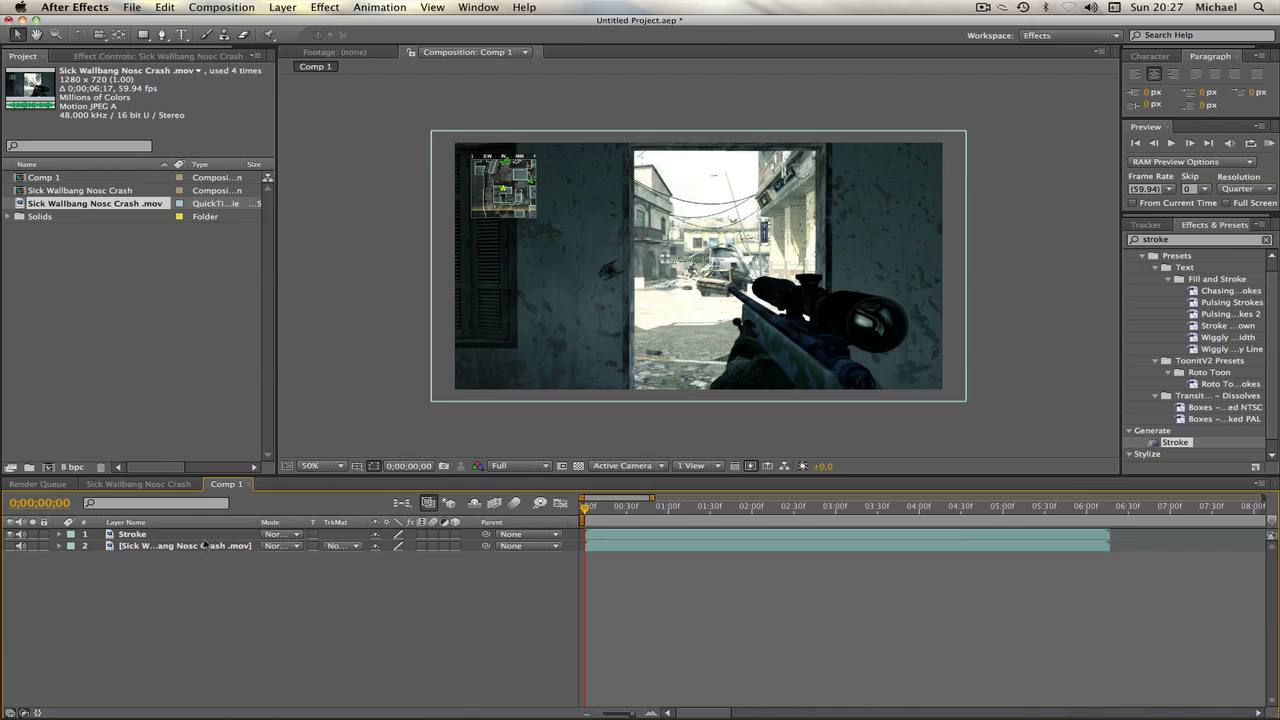
click(132, 534)
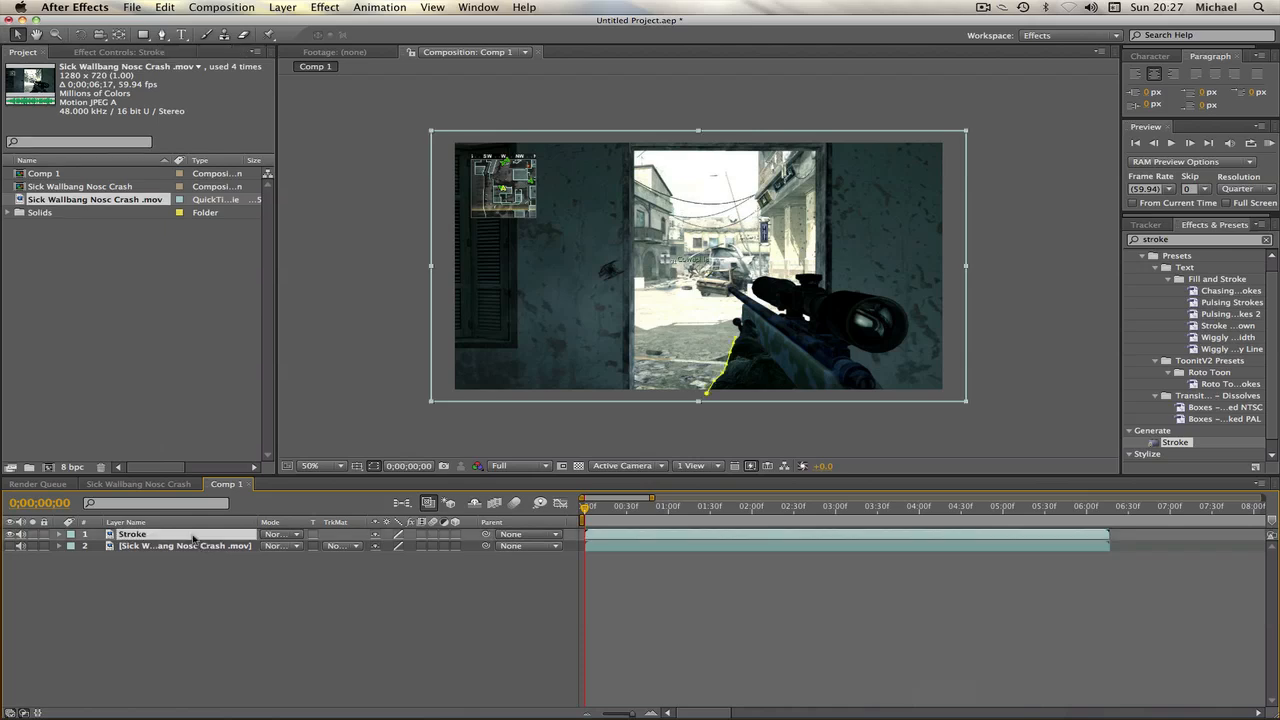
click(132, 532)
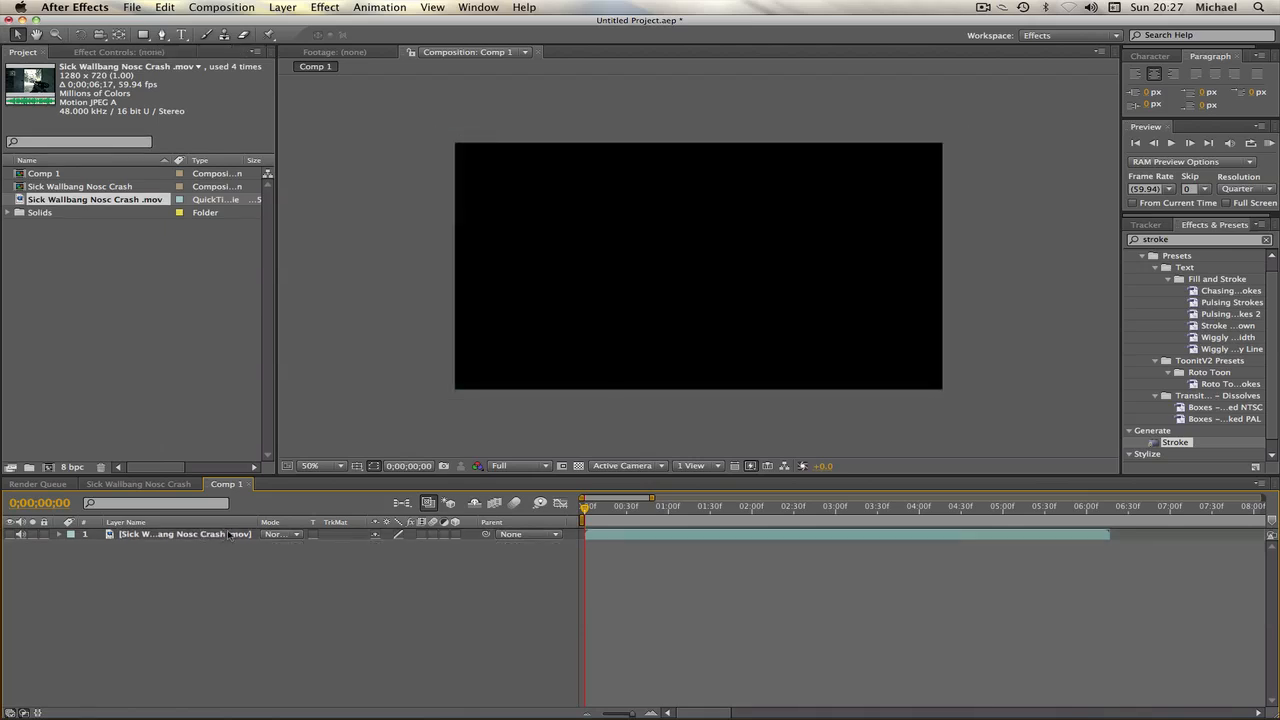
click(618, 504)
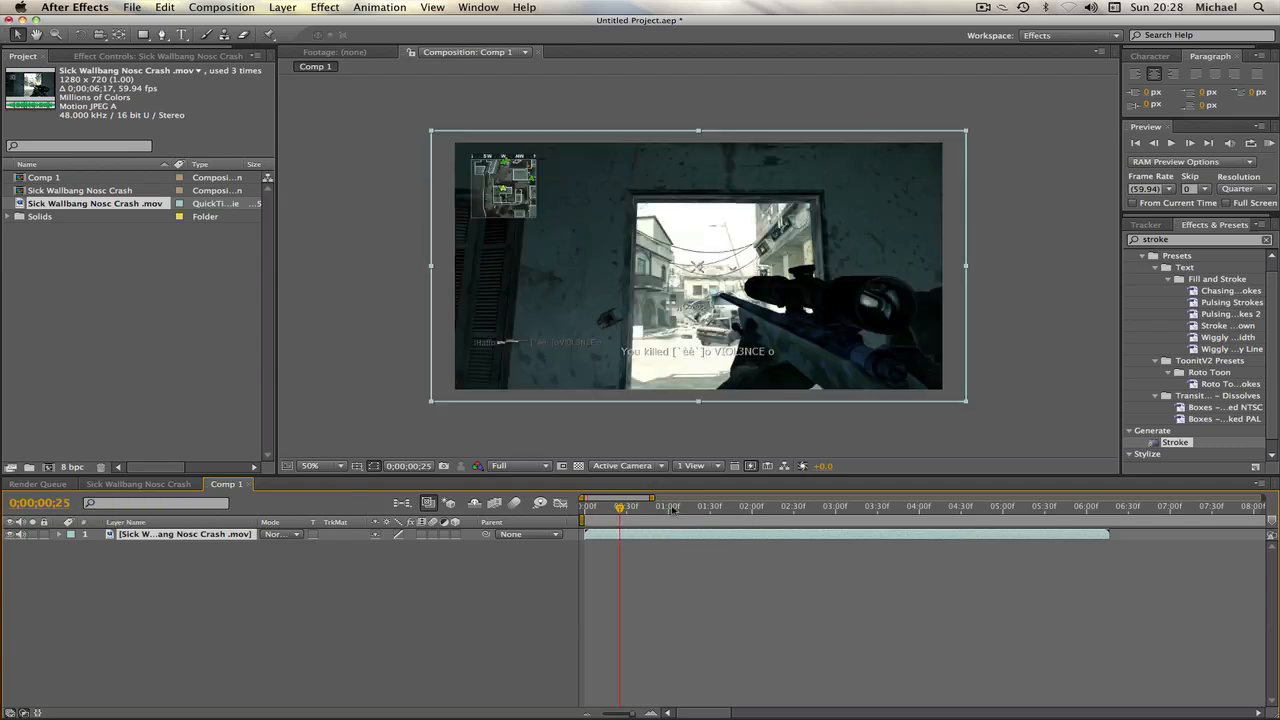
drag(620, 504, 588, 504)
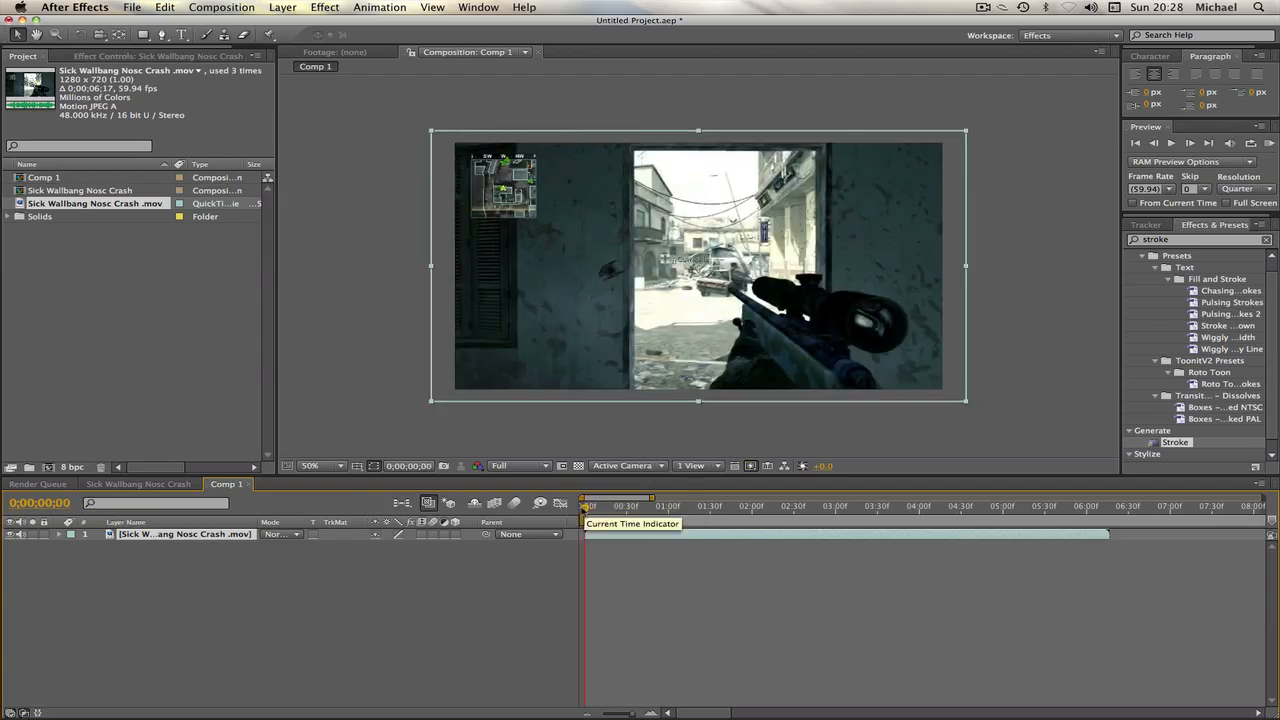
Enable Time Remapping on the sniper clip layer and set the current time to one second
right_click(184, 532)
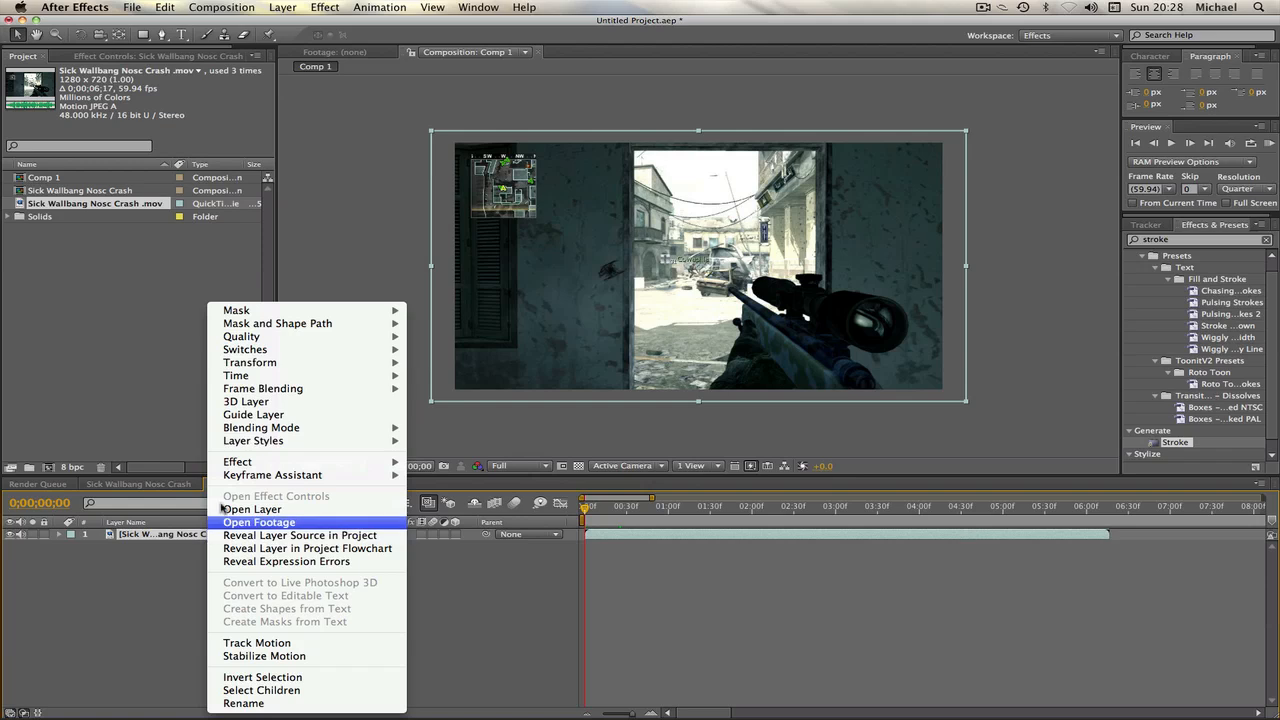
mouse_move(236, 376)
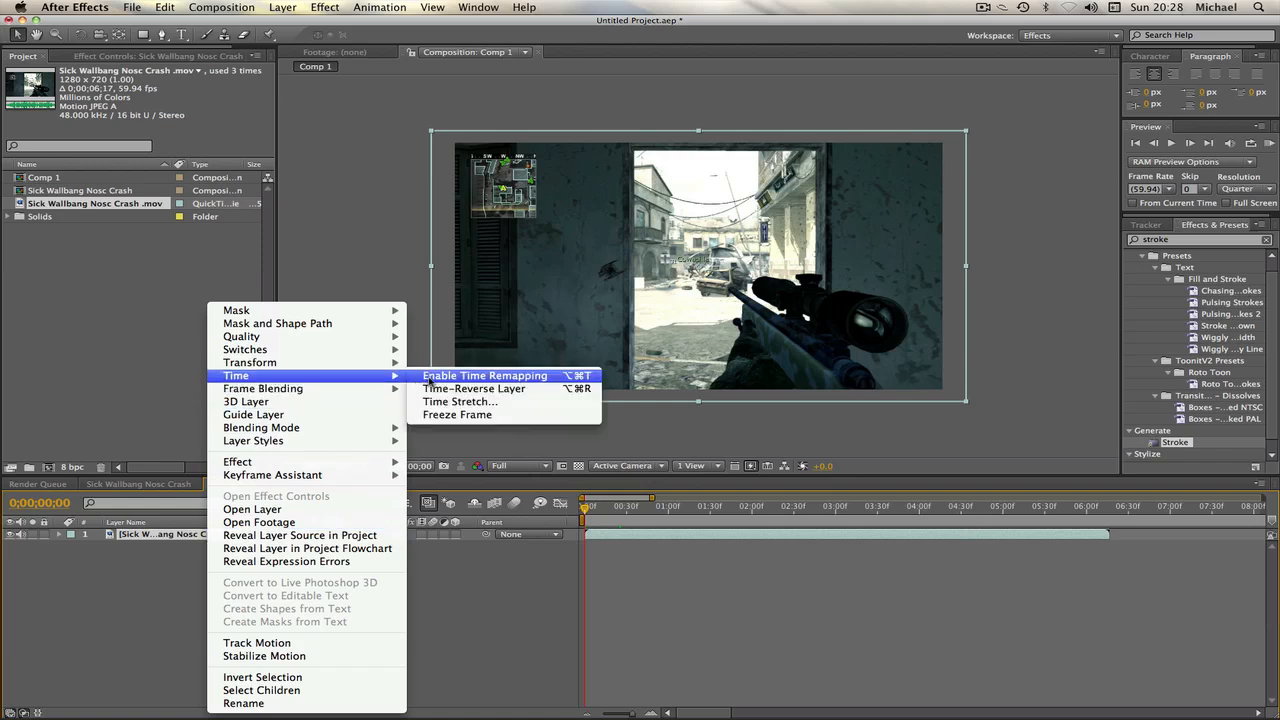
click(484, 376)
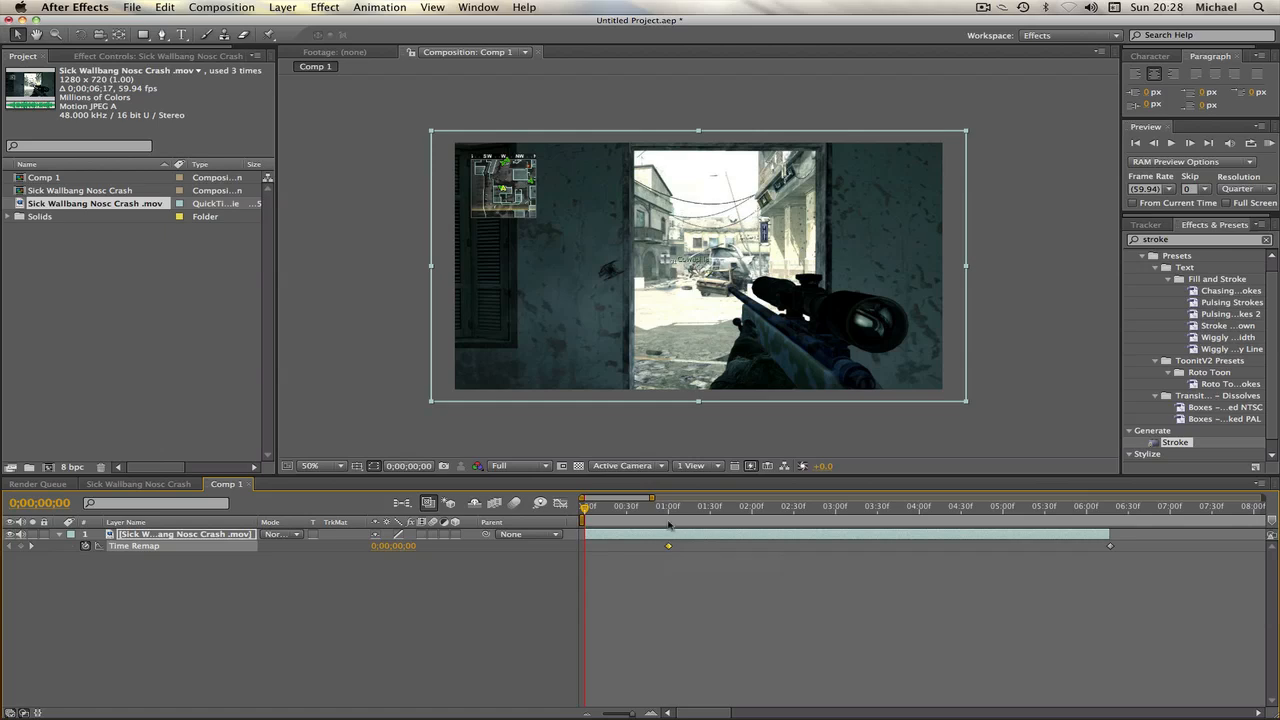
drag(584, 510, 668, 510)
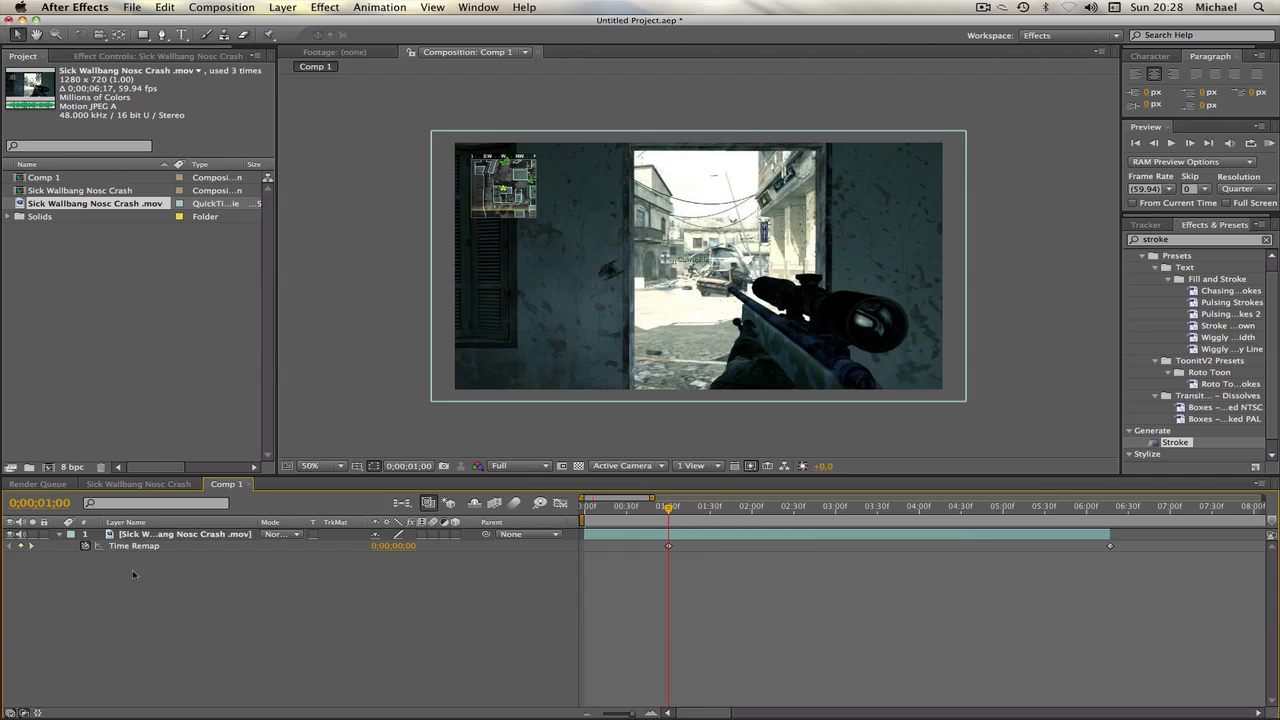
Switch to the Sick Wallbang Nosc Crash composition showing the Stroke outline around the rifle
click(184, 532)
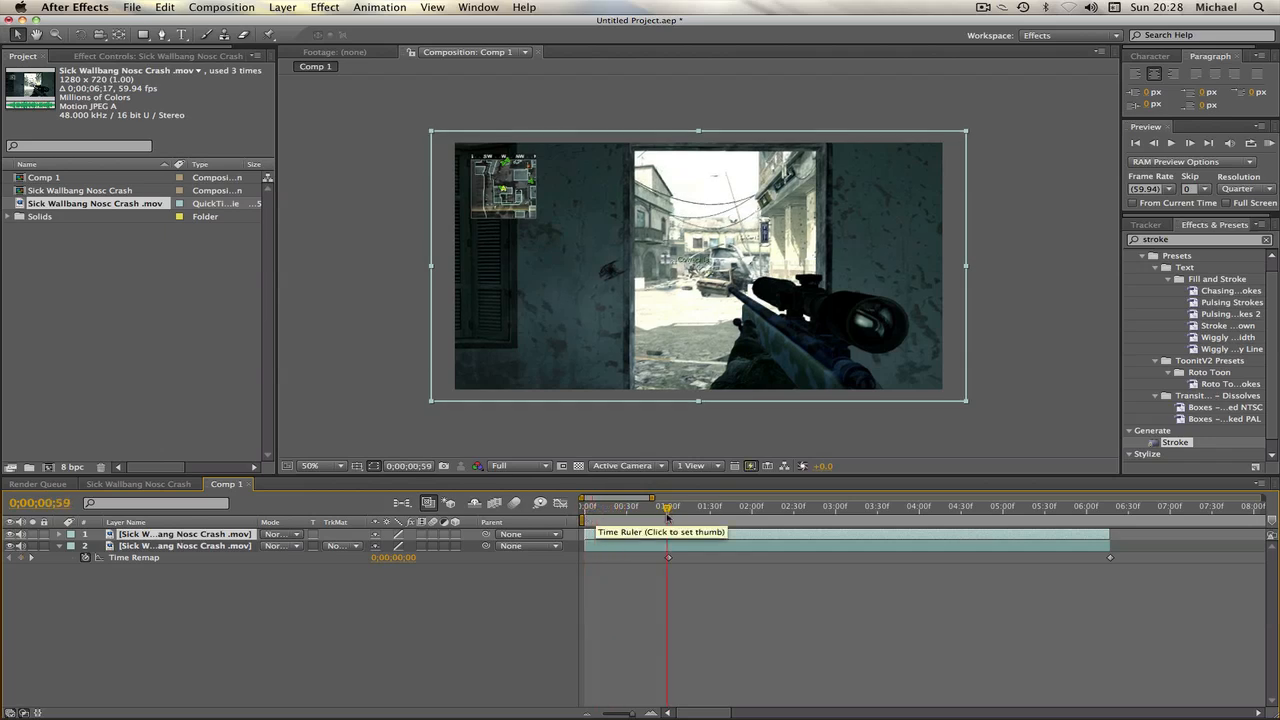
right_click(184, 532)
text(Stoke!)
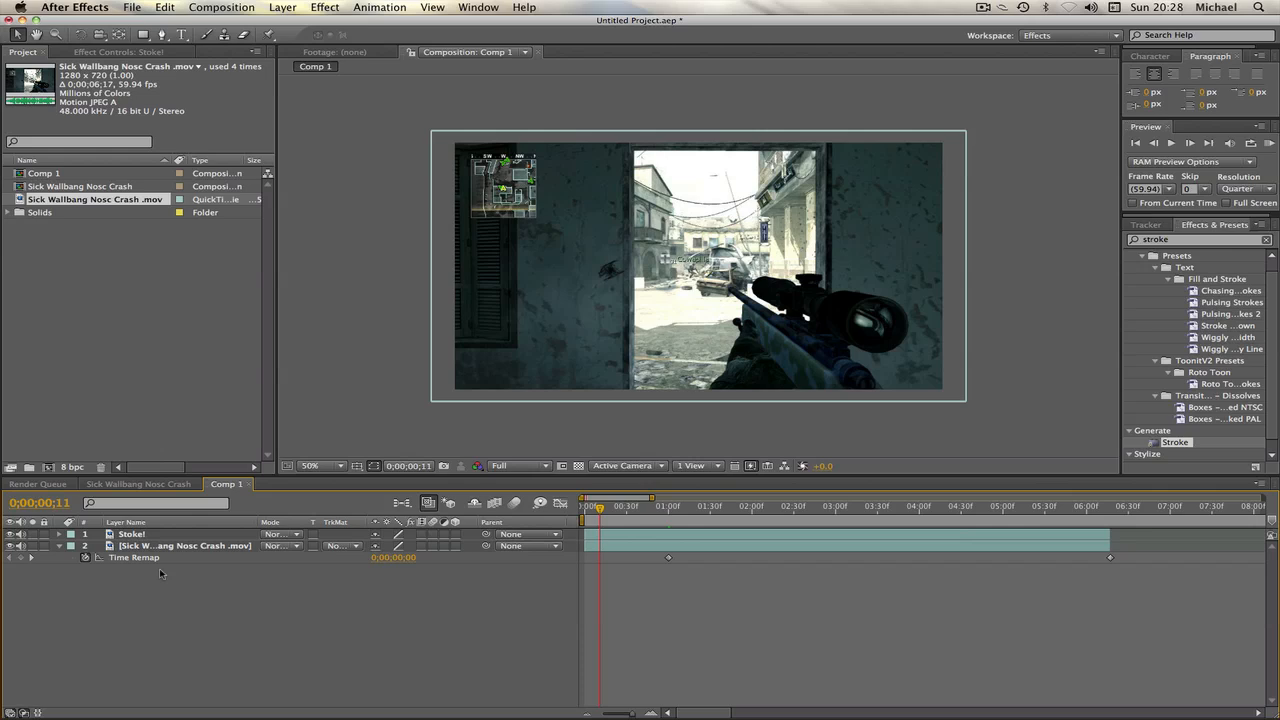
click(640, 508)
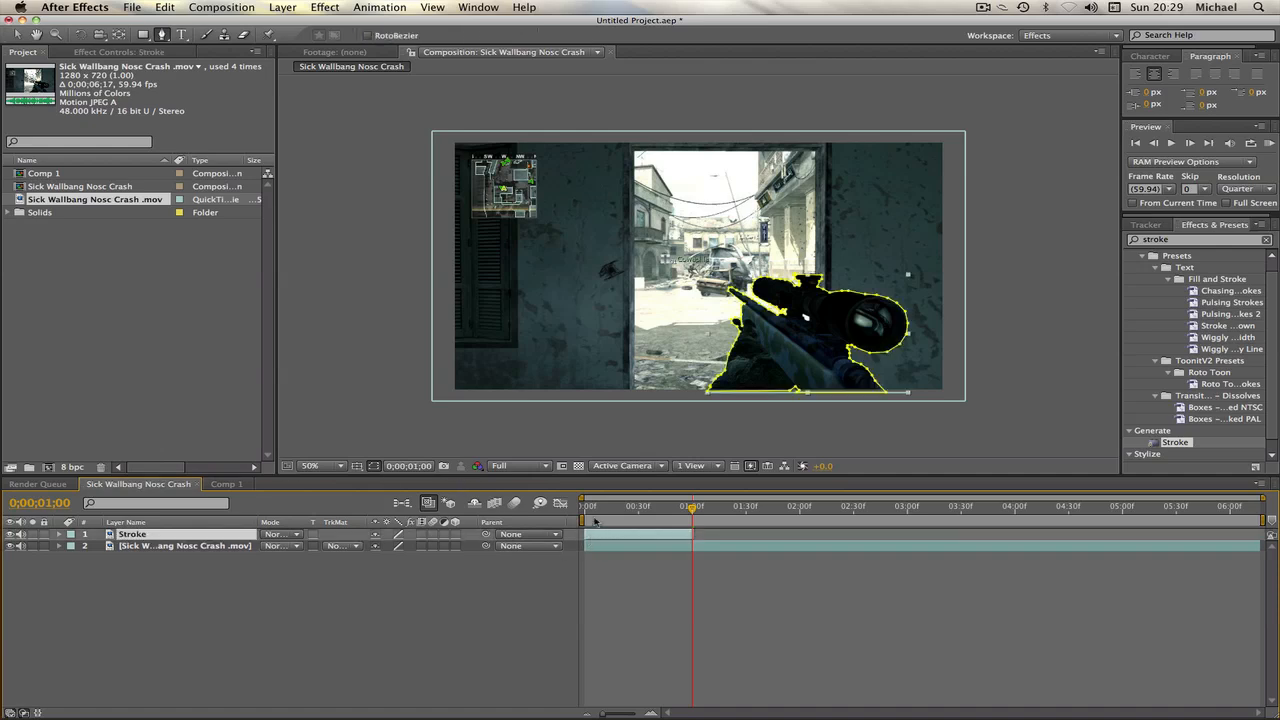
click(590, 504)
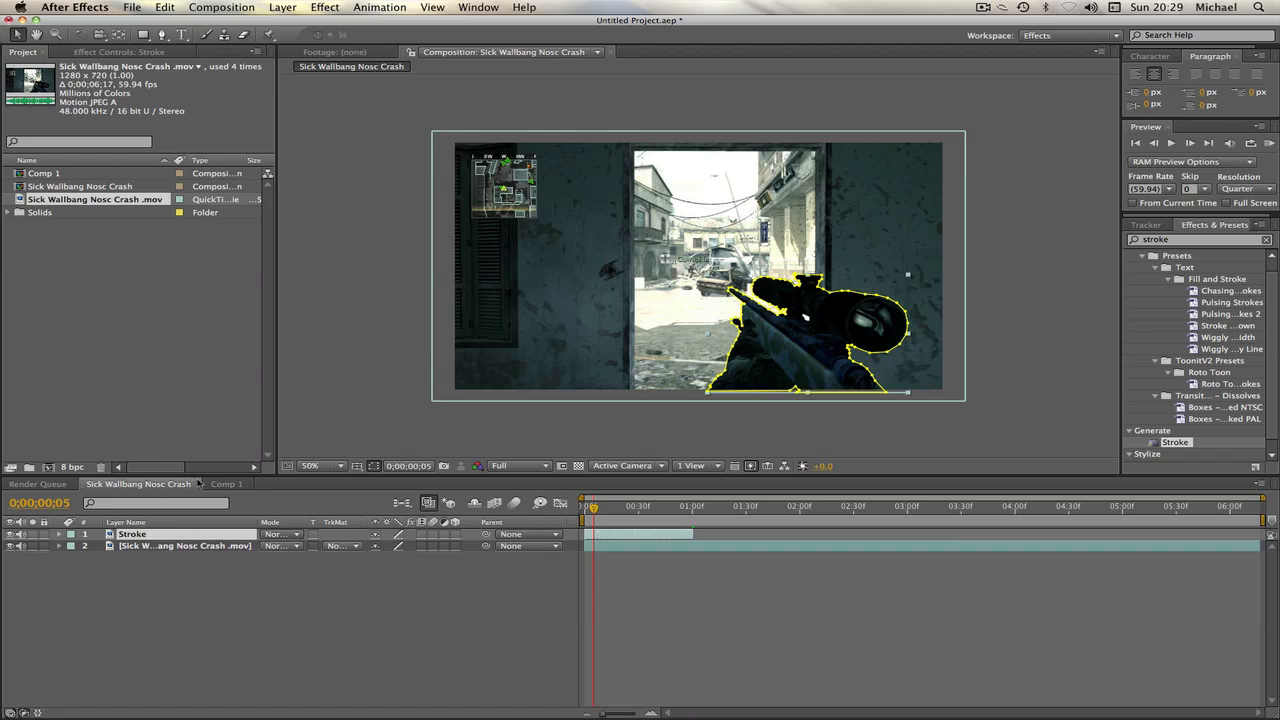
click(224, 484)
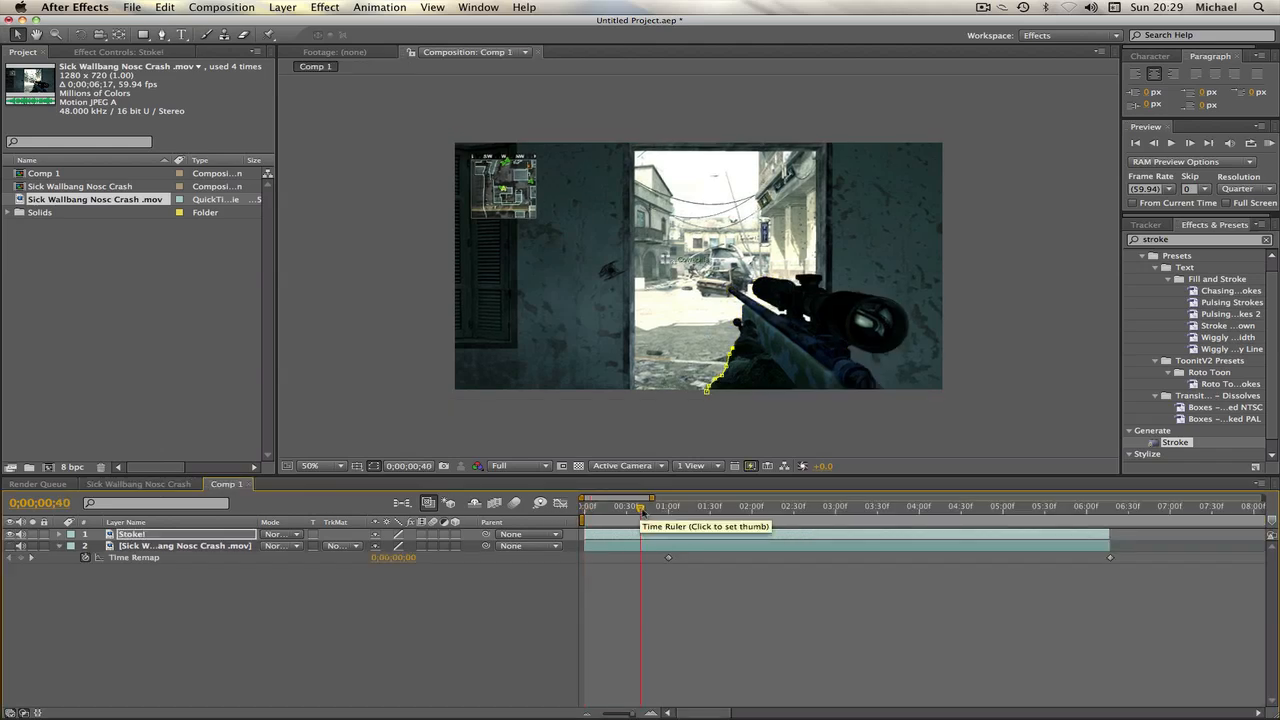
click(668, 504)
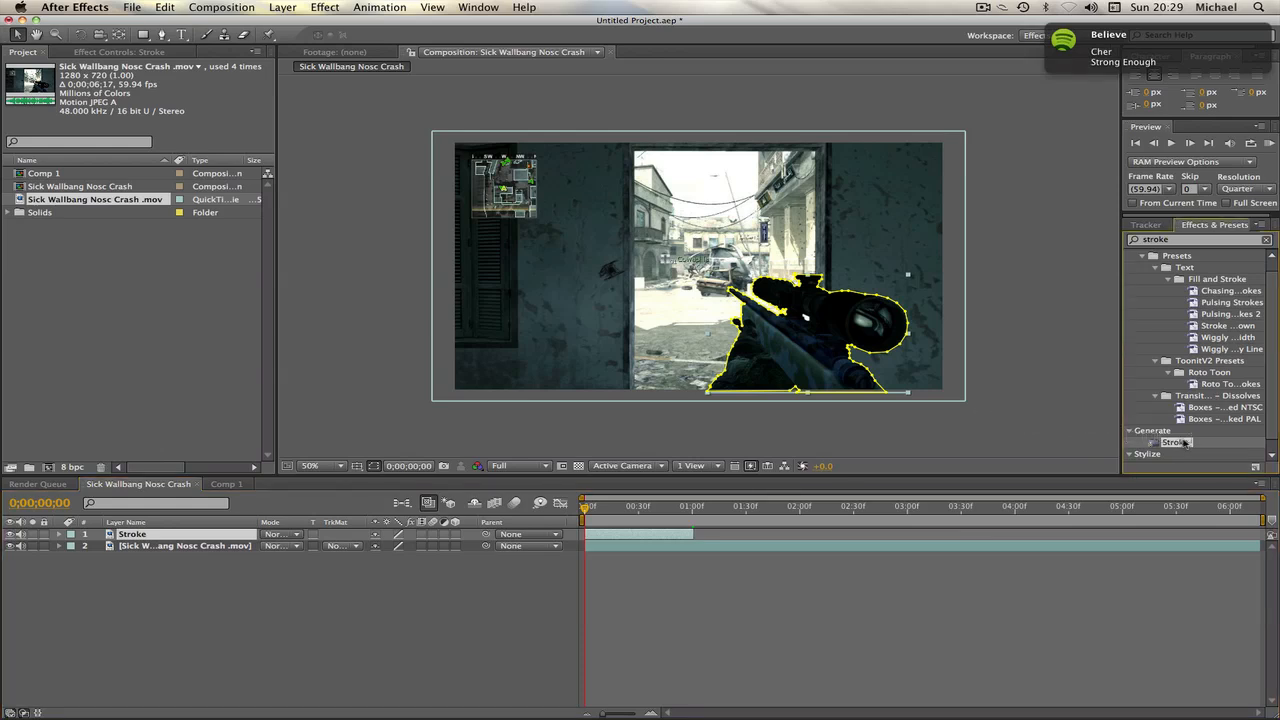
click(324, 8)
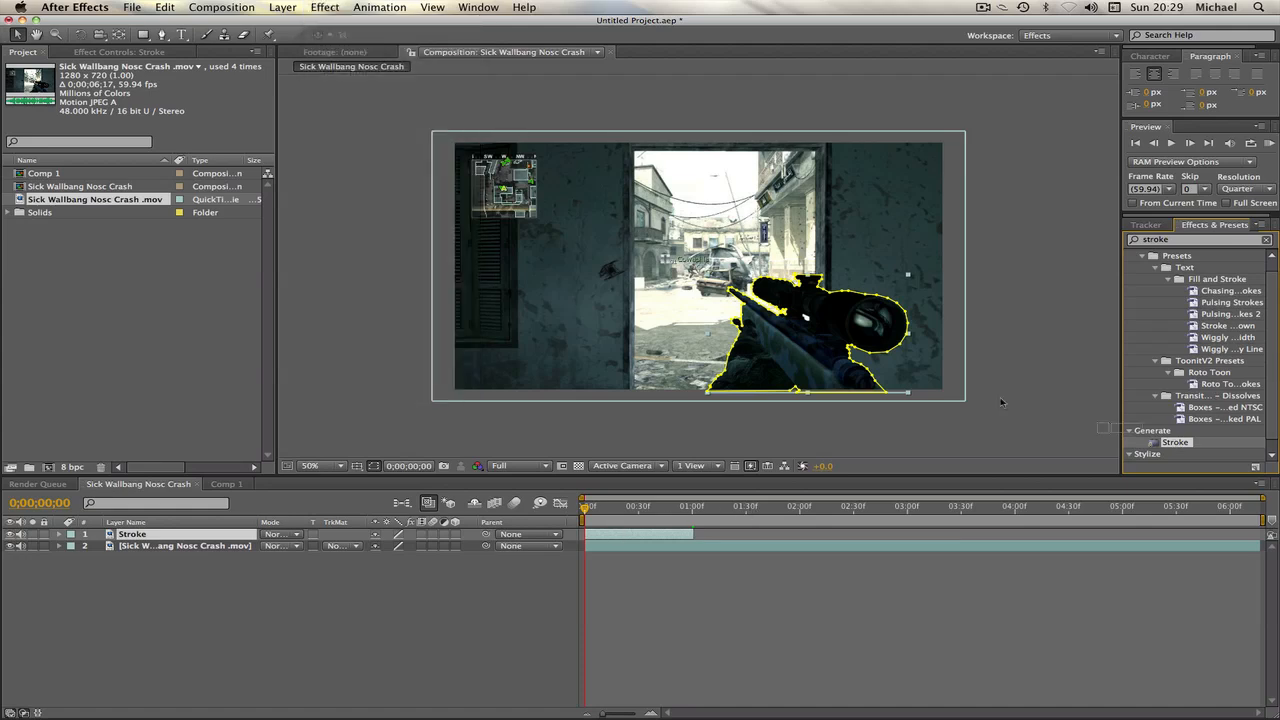
Keyframe the Stroke effect's End value so the white outline draws on over the first second
click(120, 52)
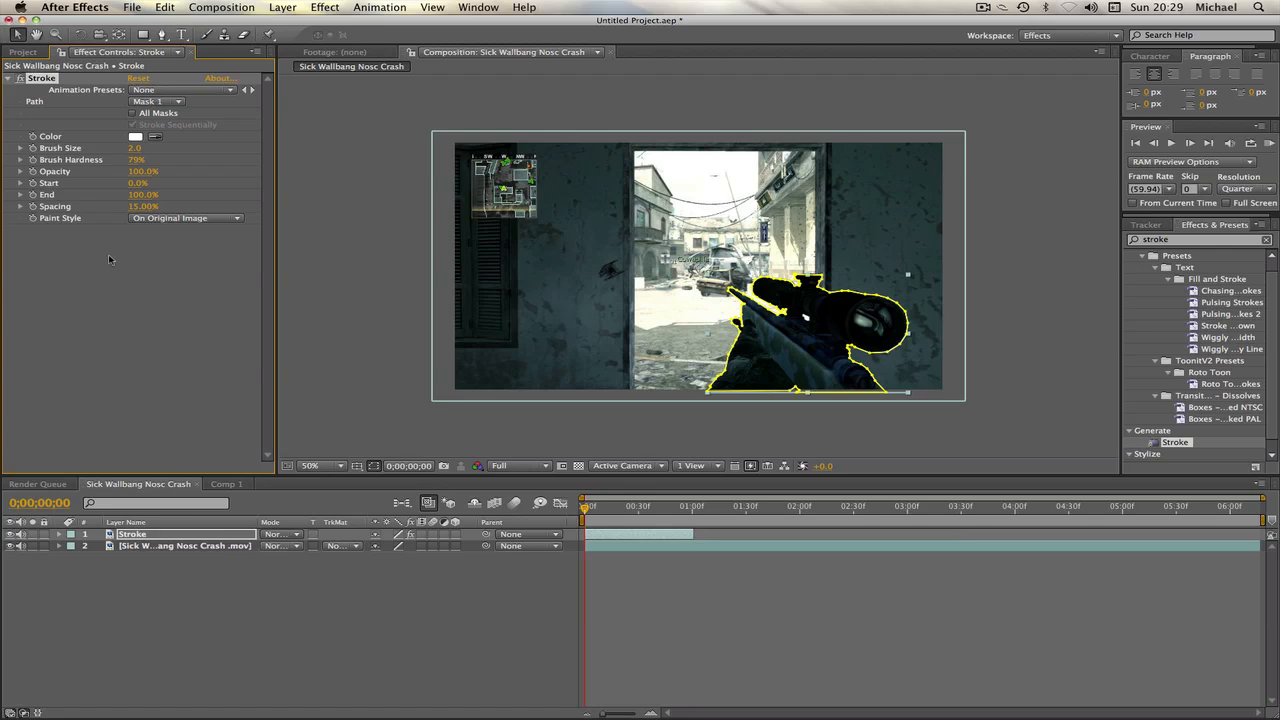
mouse_move(72, 198)
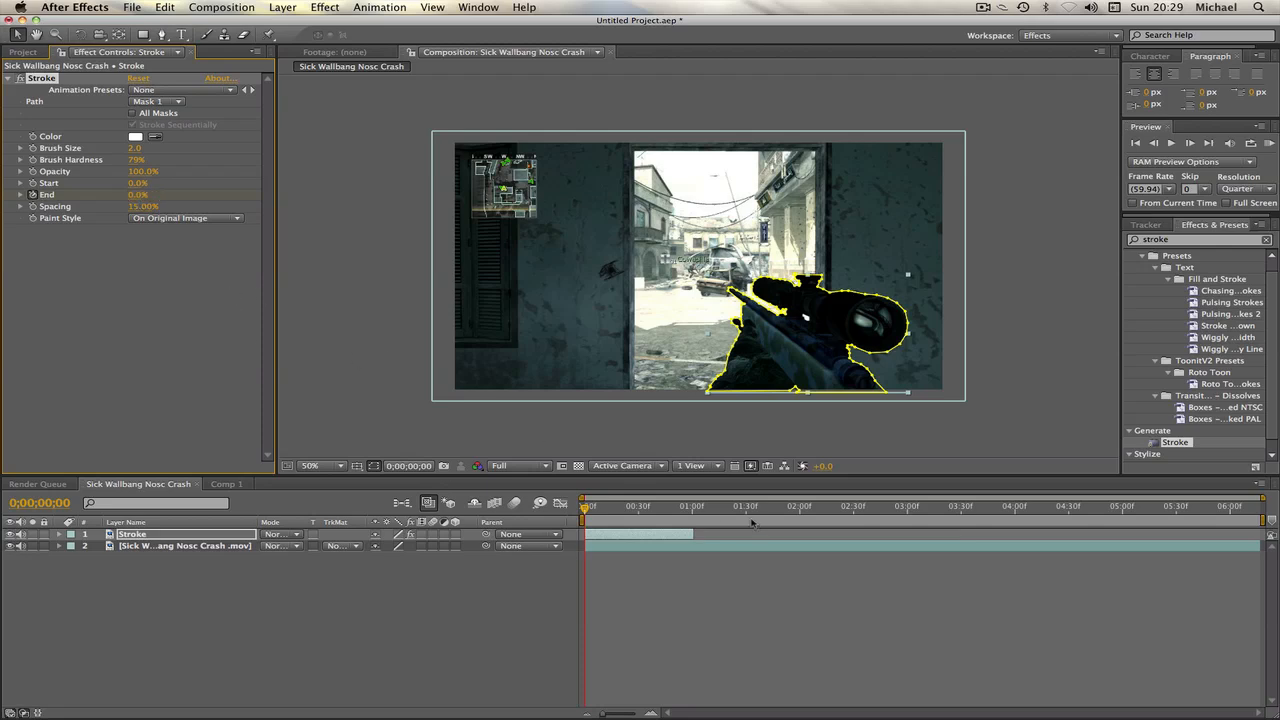
click(692, 504)
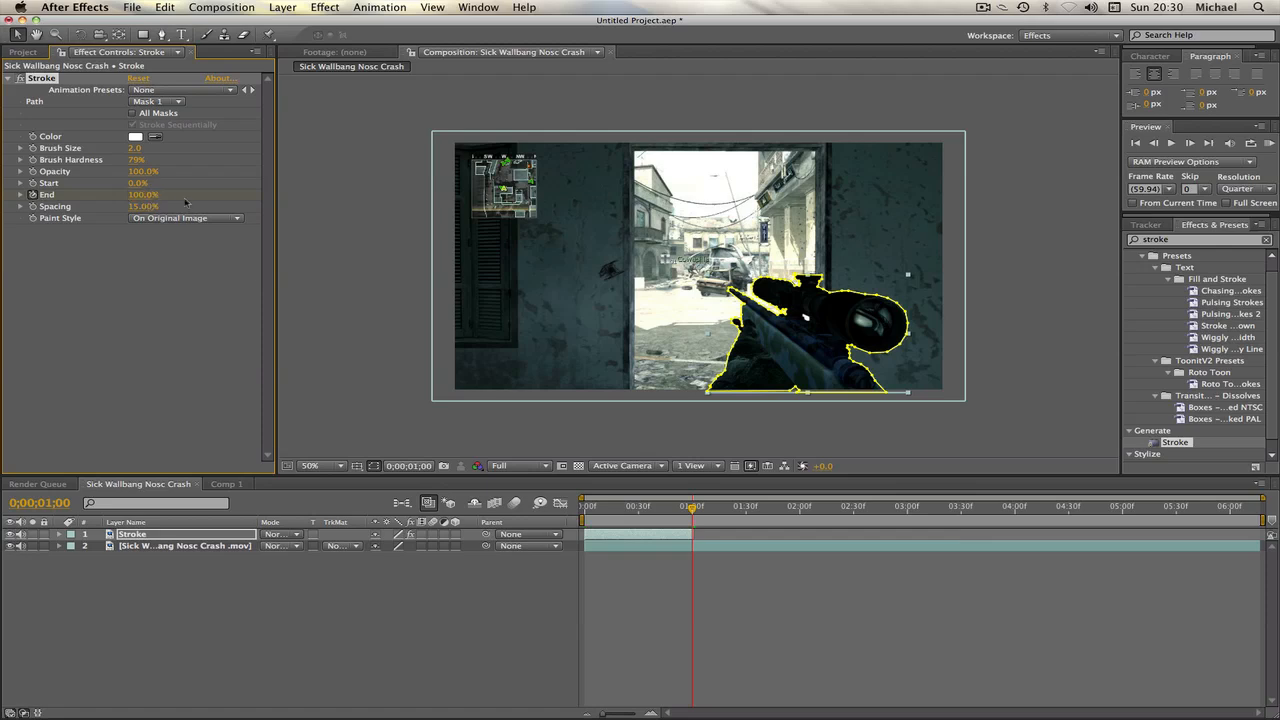
click(604, 504)
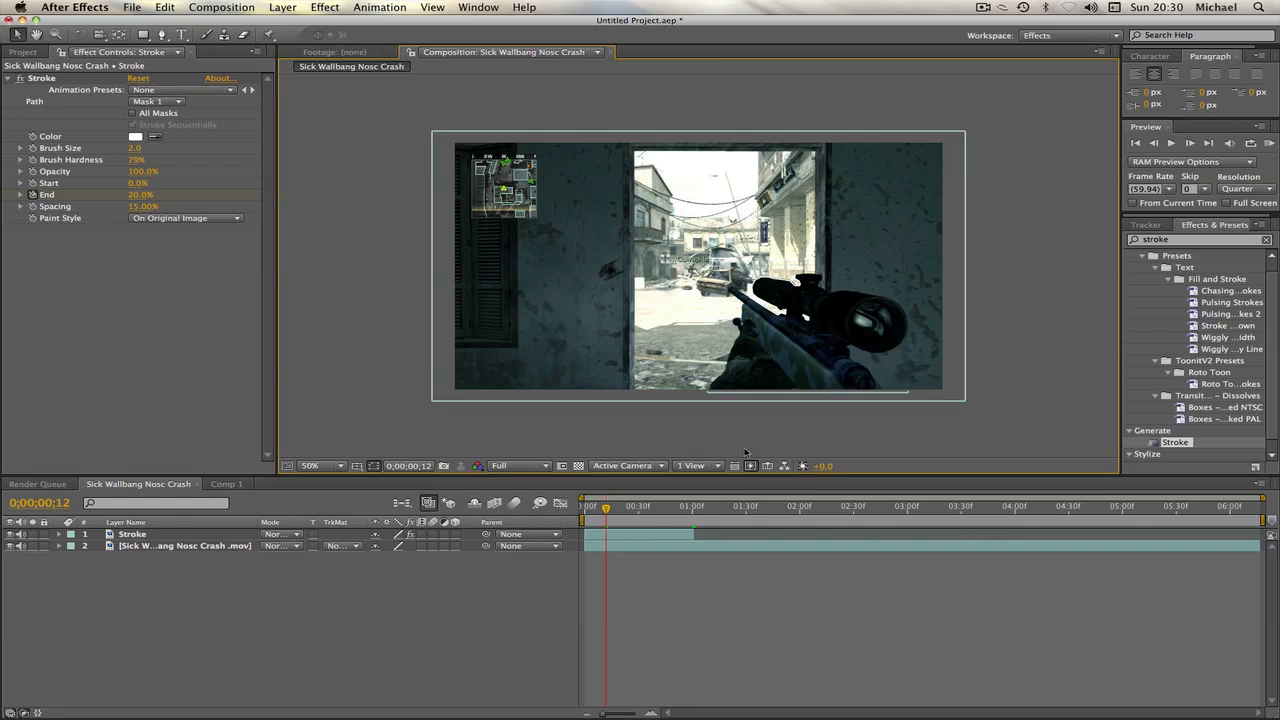
drag(606, 504, 630, 504)
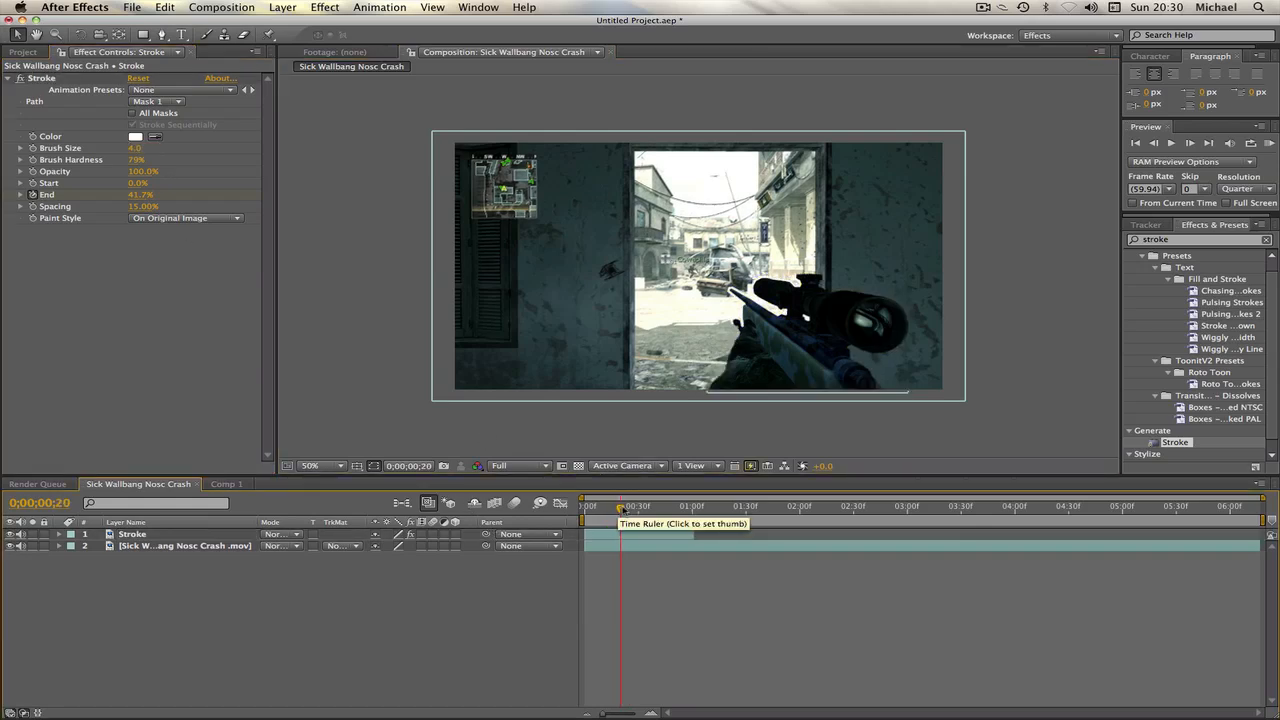
Review the stroke animation at an early and a later frame
click(600, 504)
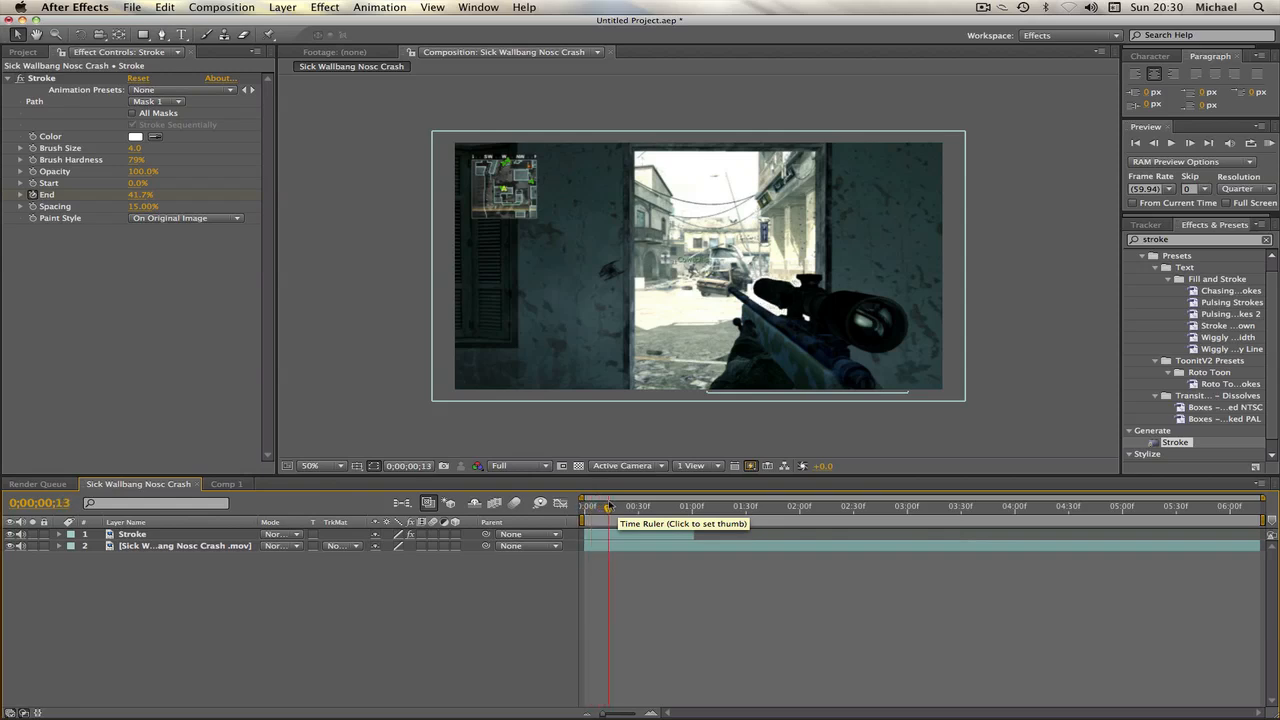
click(648, 504)
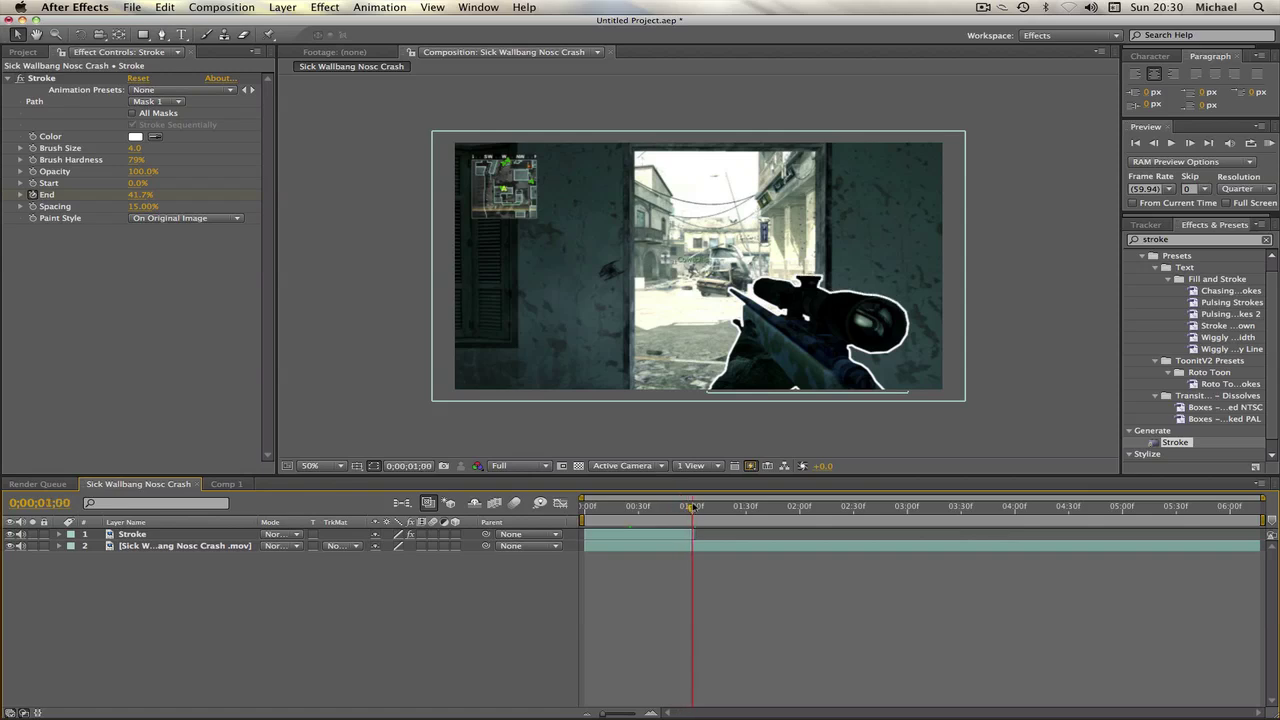
Split the sniper clip layer where the stroke section ends and show the full timeline
click(584, 504)
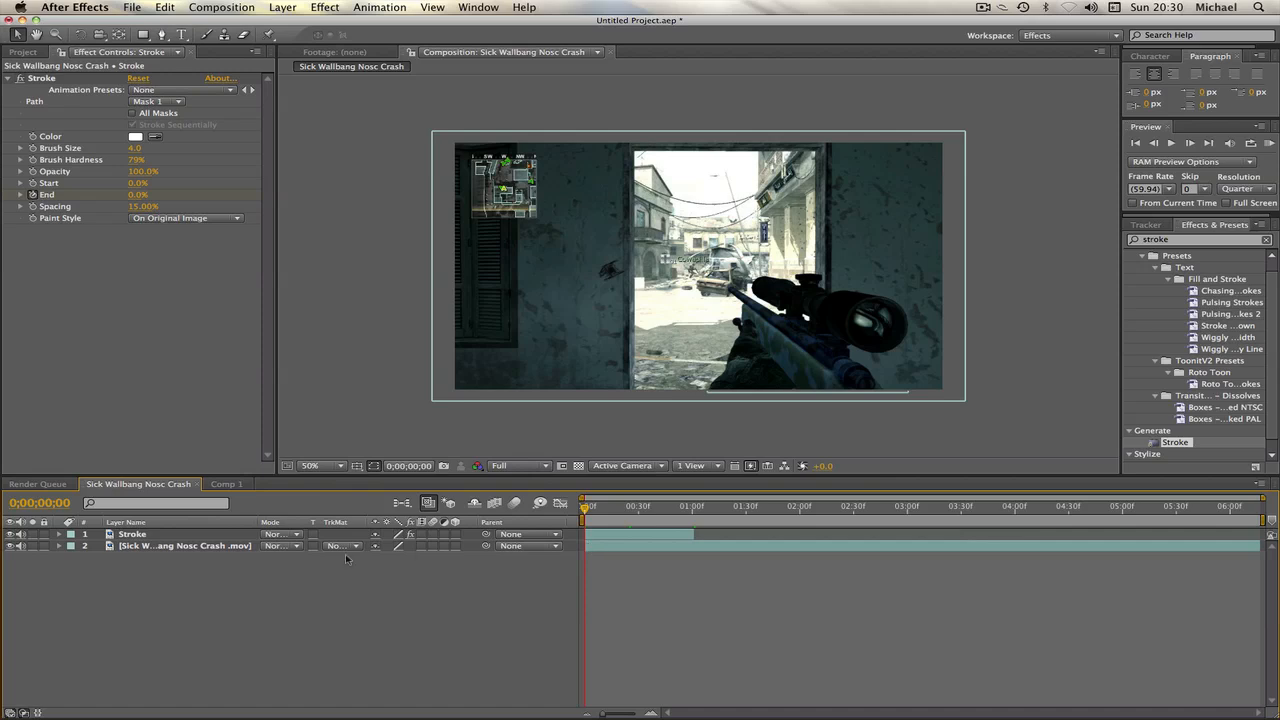
click(184, 544)
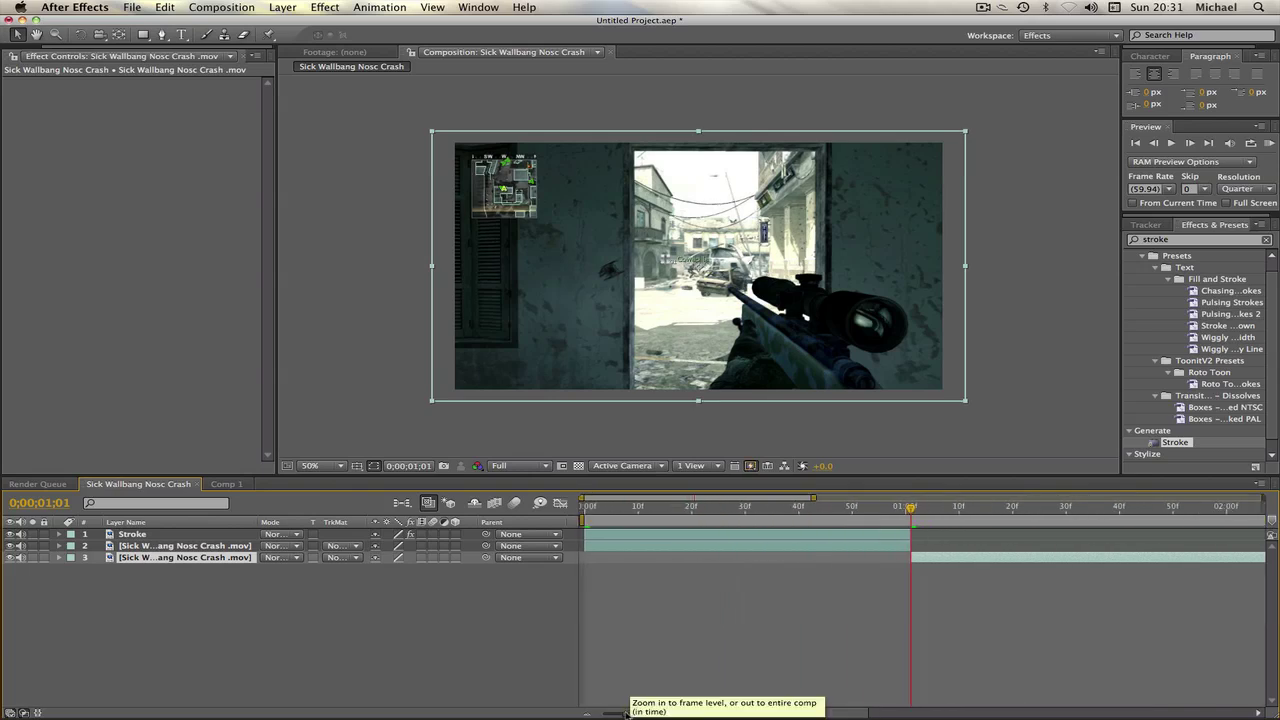
click(624, 712)
text(wiggle)
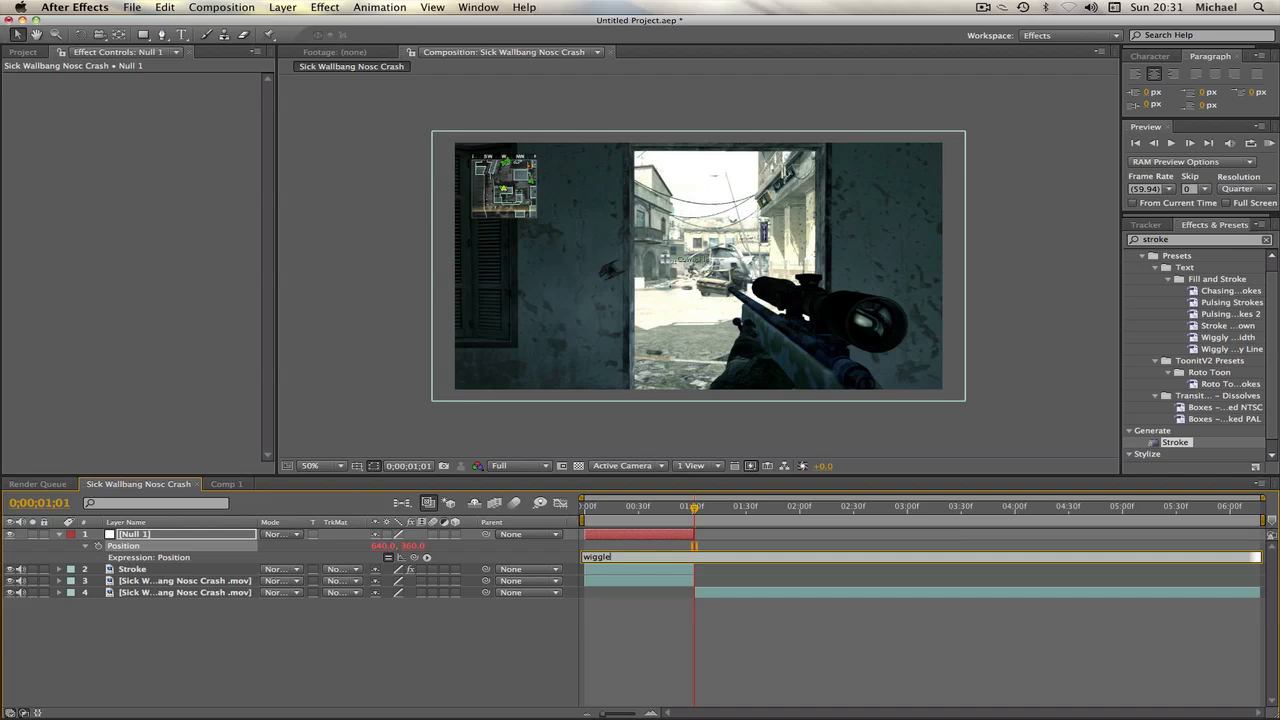
Fill in Null 1's Position expression as wiggle(7,15) and commit it
text((7)
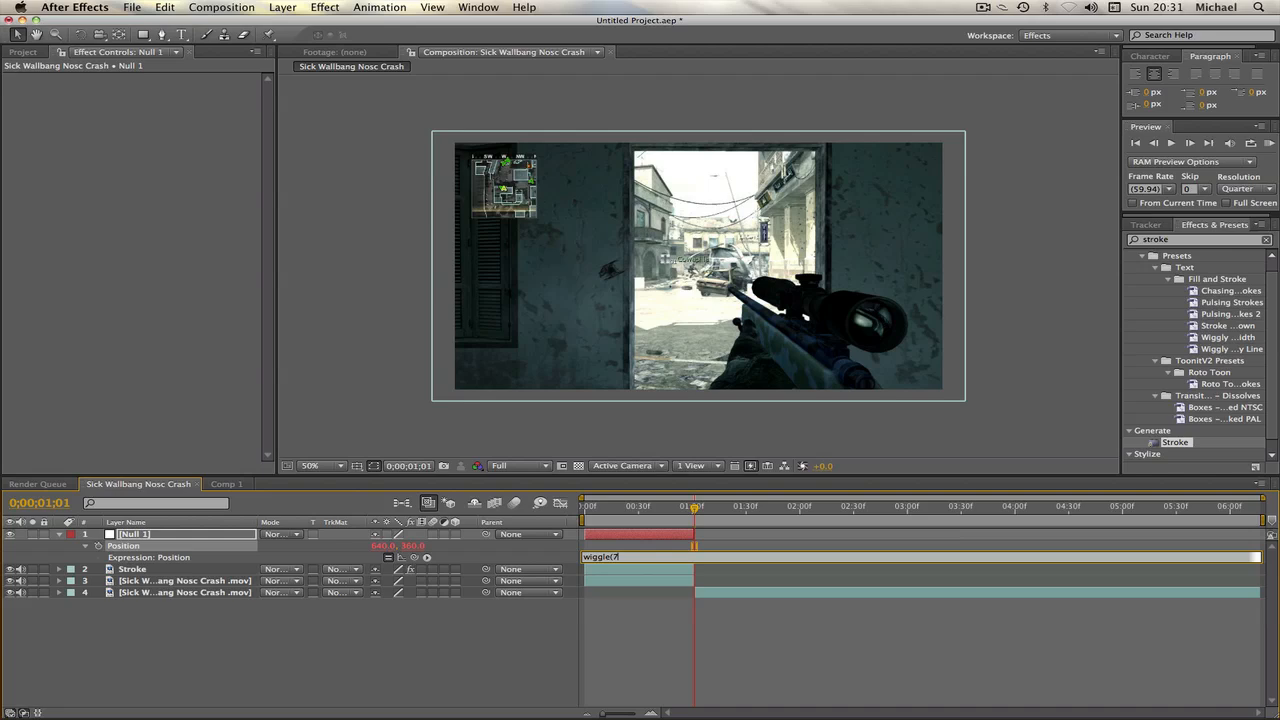
text(,15)
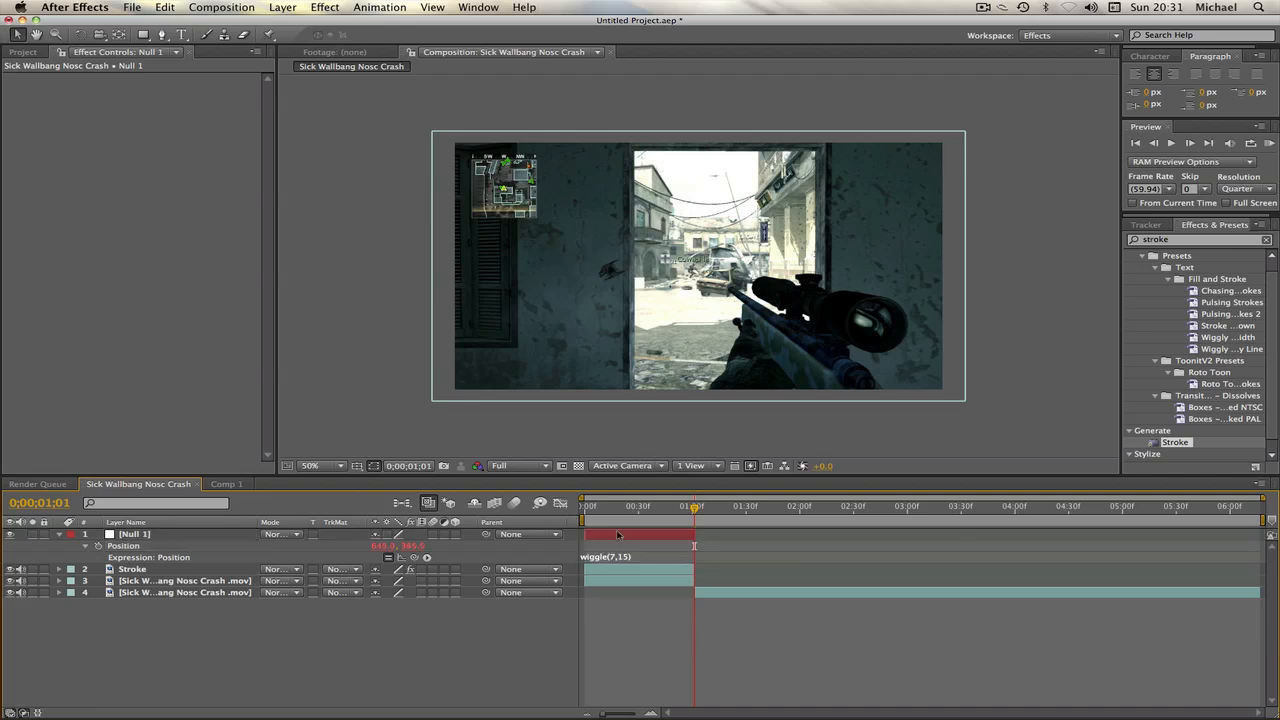
click(612, 504)
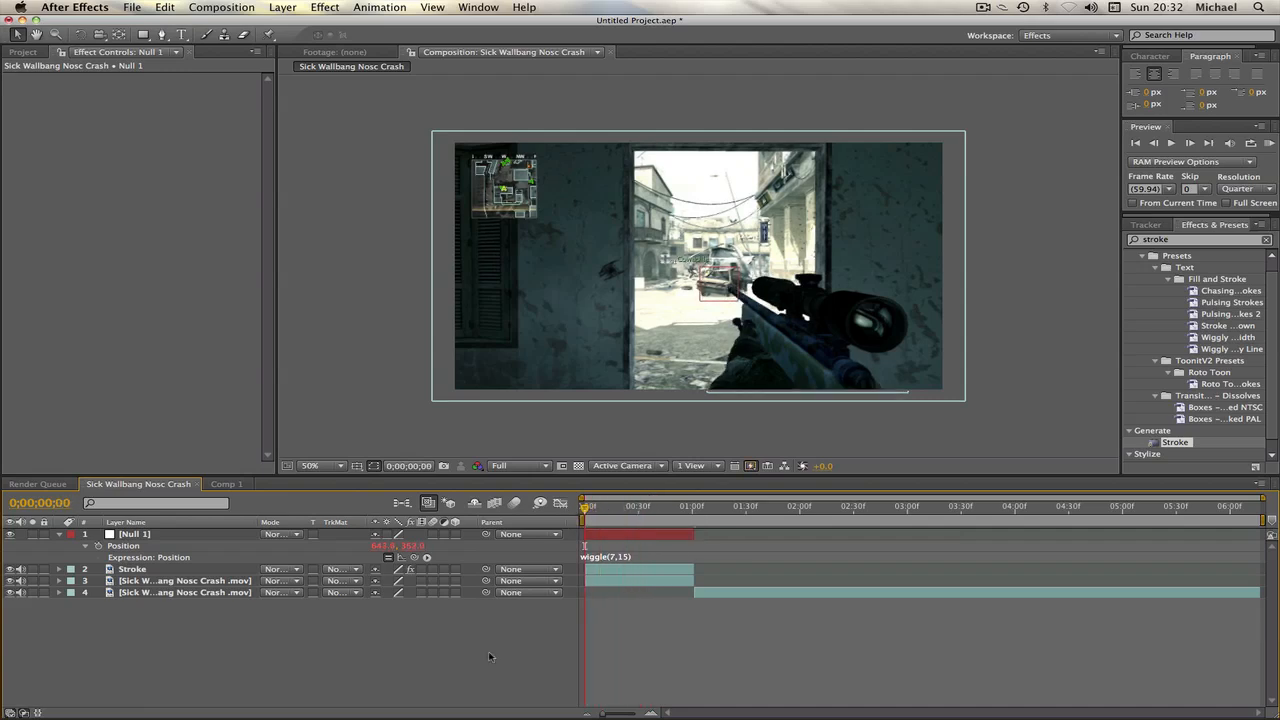
Collapse Null 1, parent both clip layers to it and preview the shake
click(58, 532)
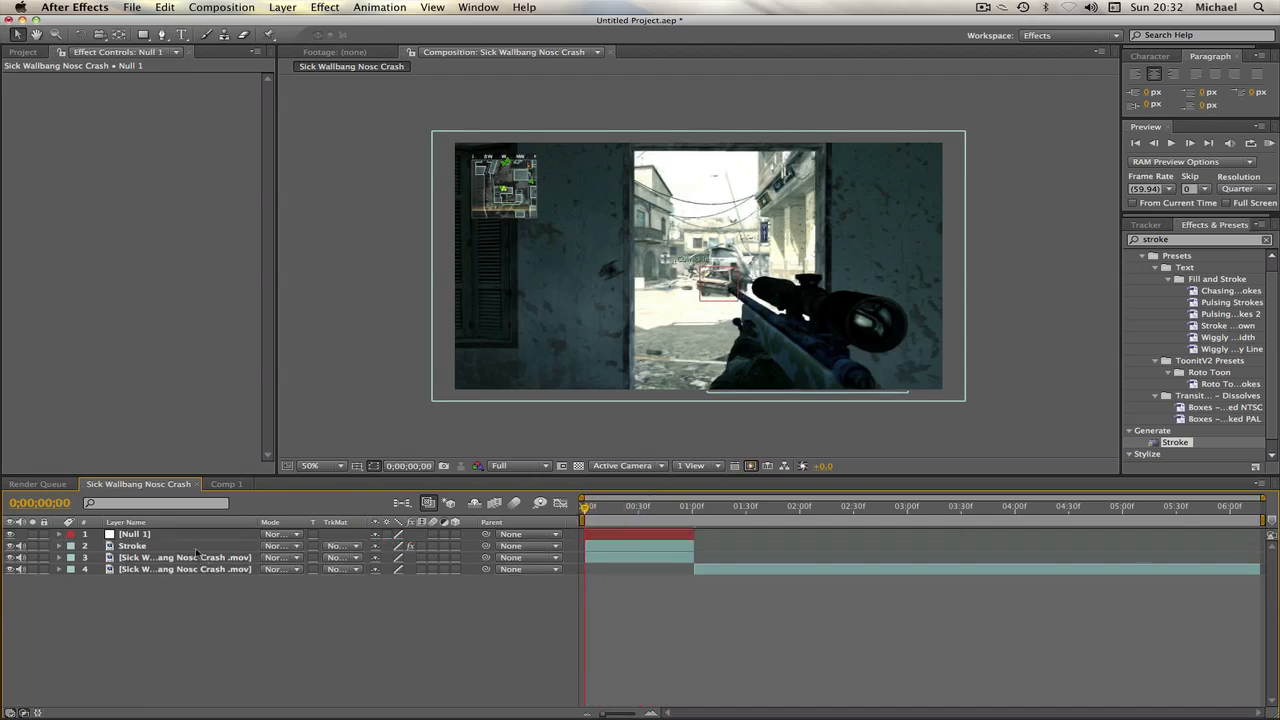
click(132, 544)
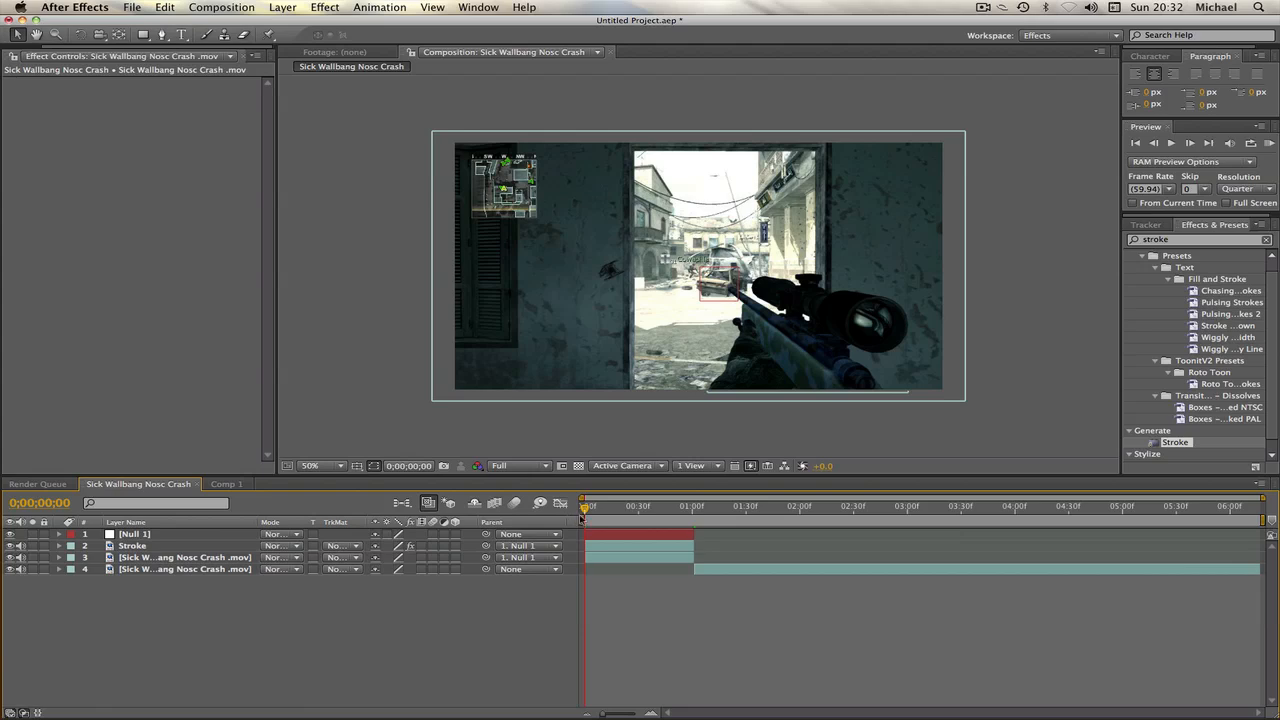
drag(584, 508, 604, 508)
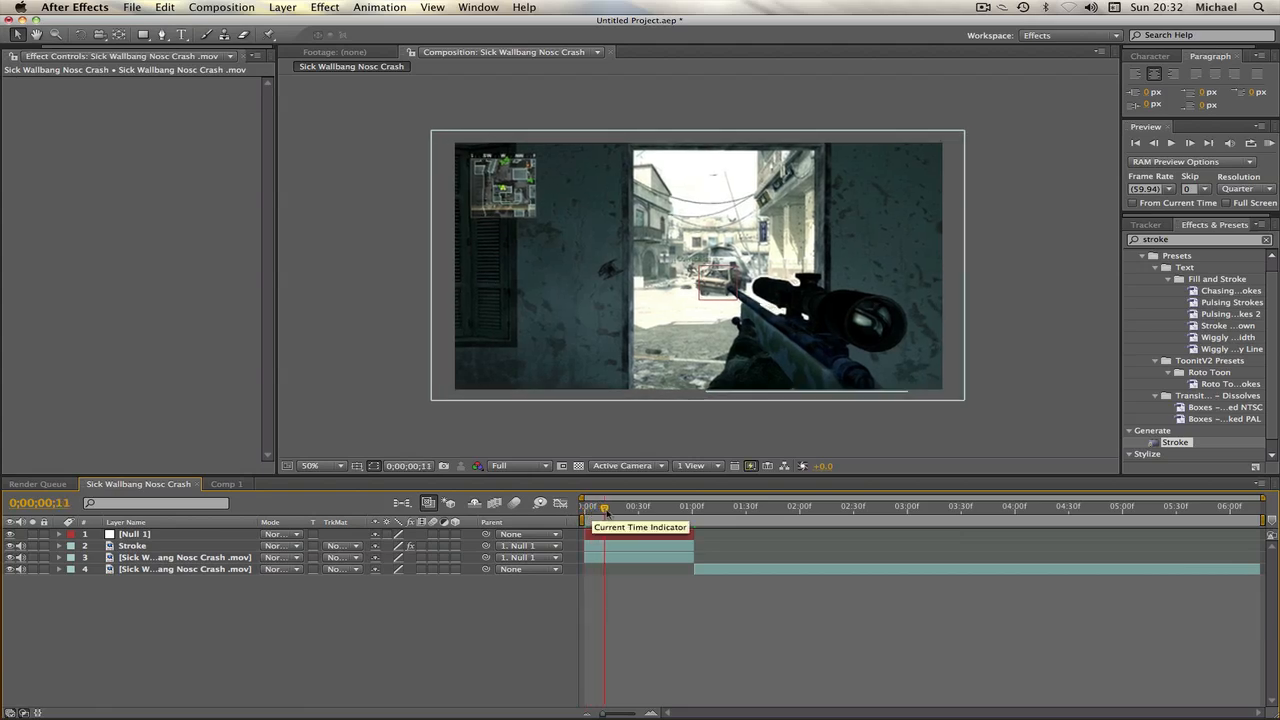
Scrub through the first second of the clip to watch the wiggle shake
drag(604, 508, 656, 508)
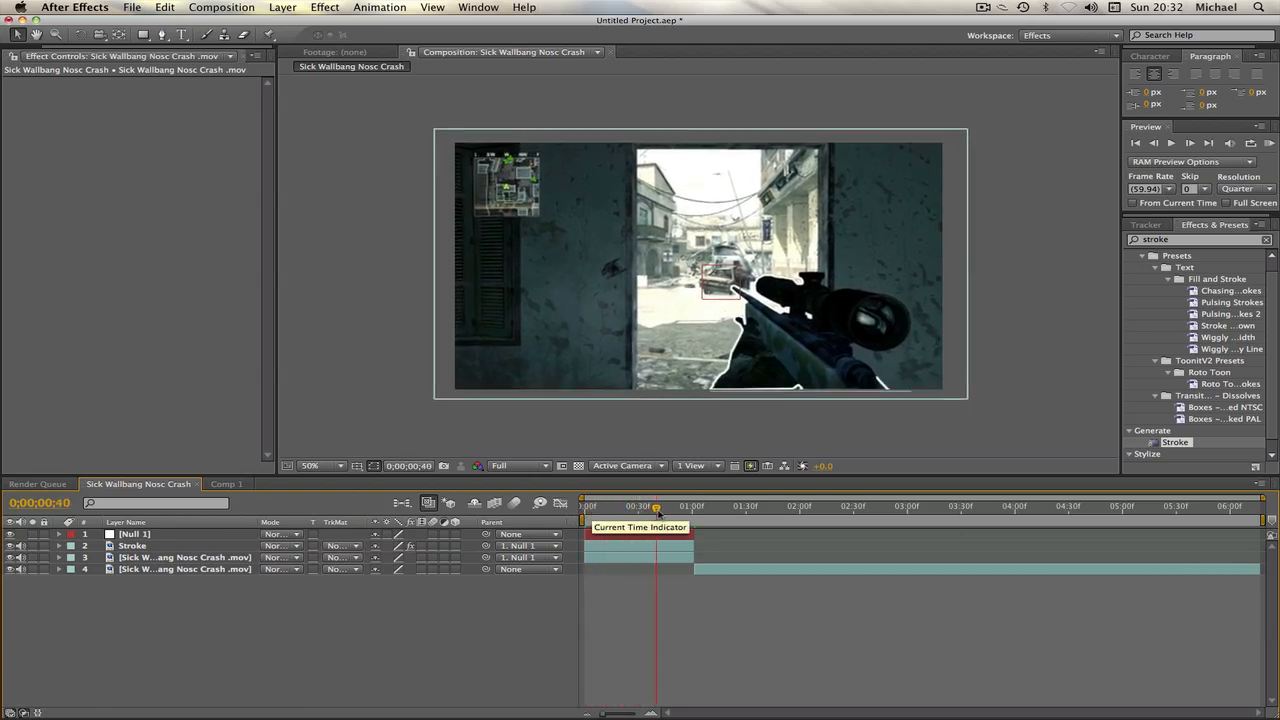
drag(656, 508, 696, 508)
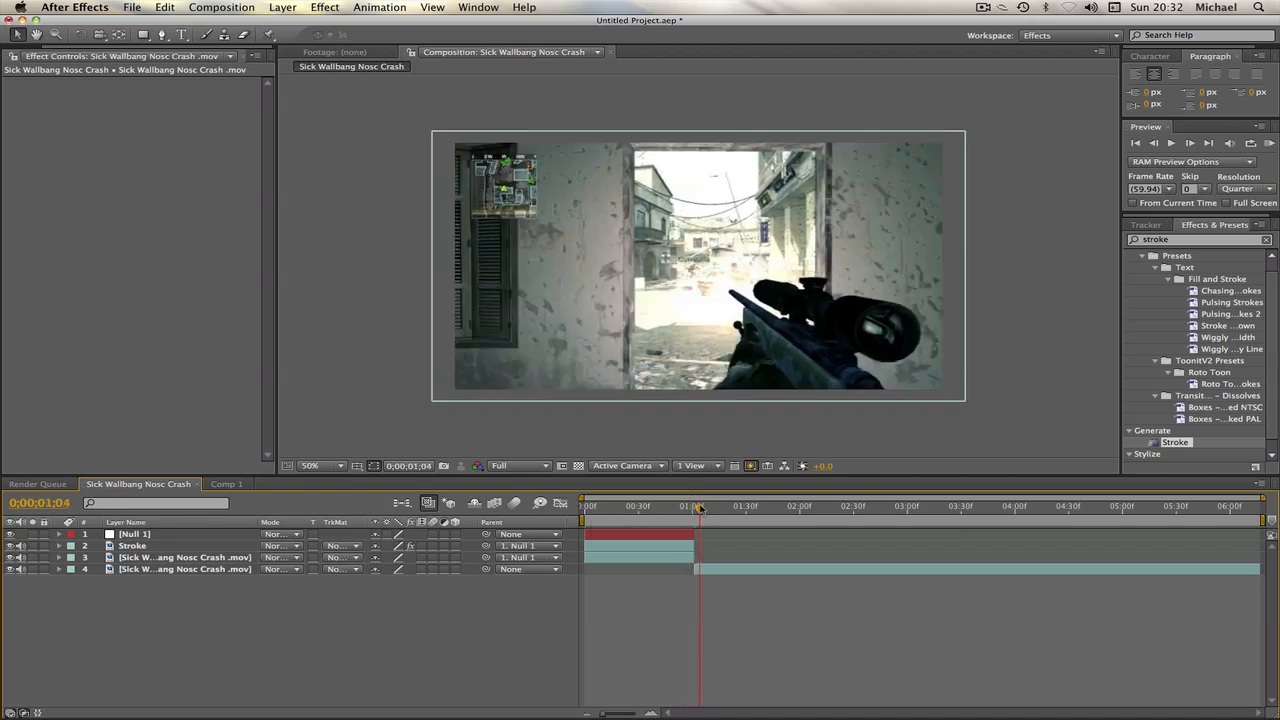
drag(700, 522, 660, 522)
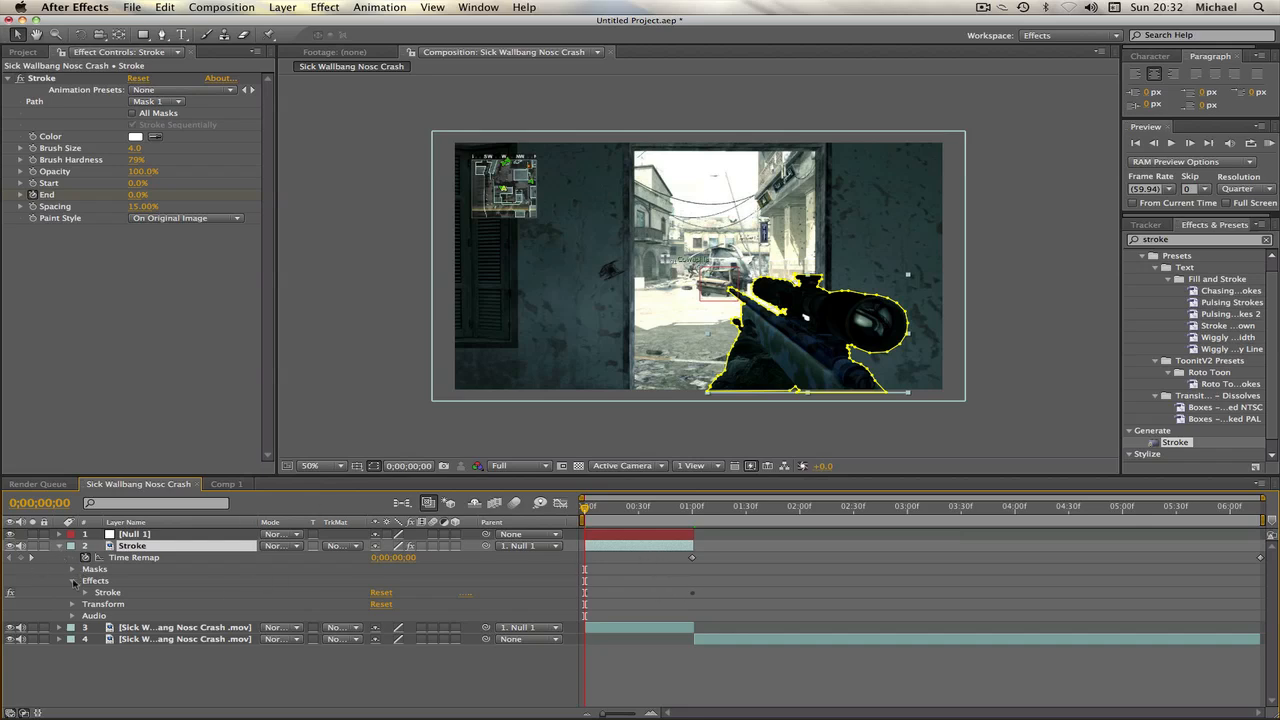
Keyframe the Stroke layer's Scale to zoom in to about 107% and back to 100%
click(72, 592)
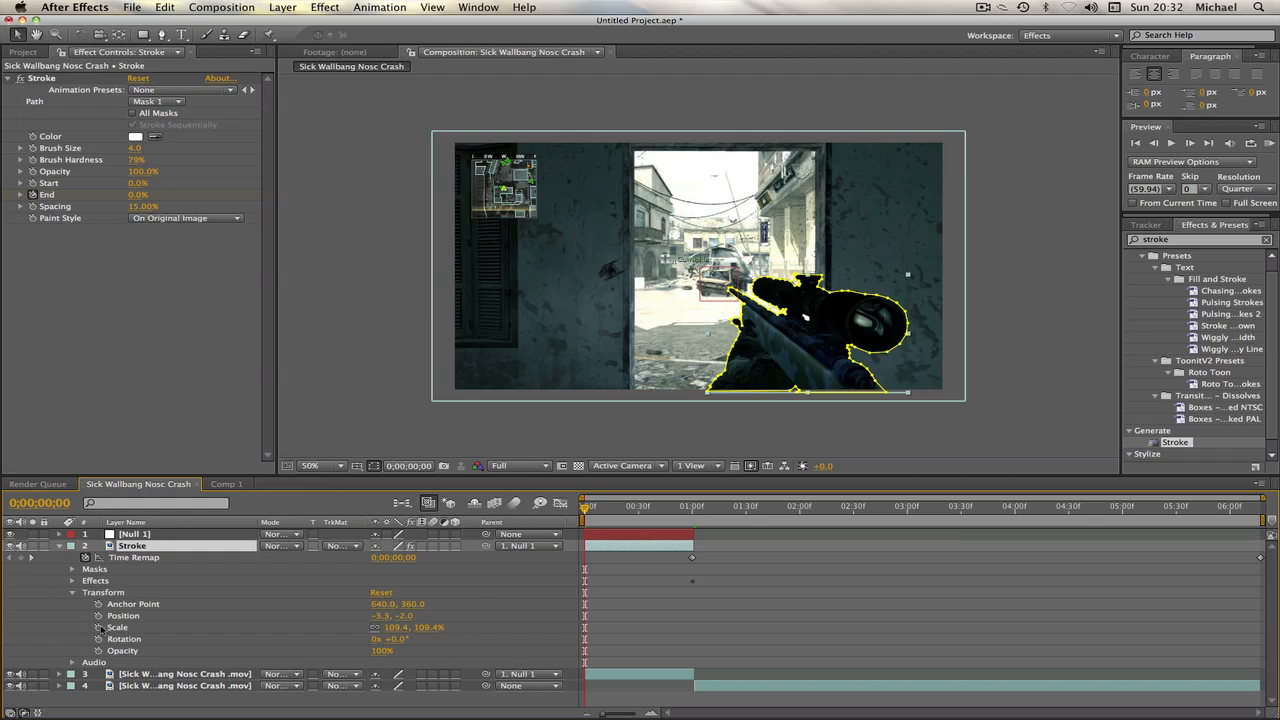
click(130, 628)
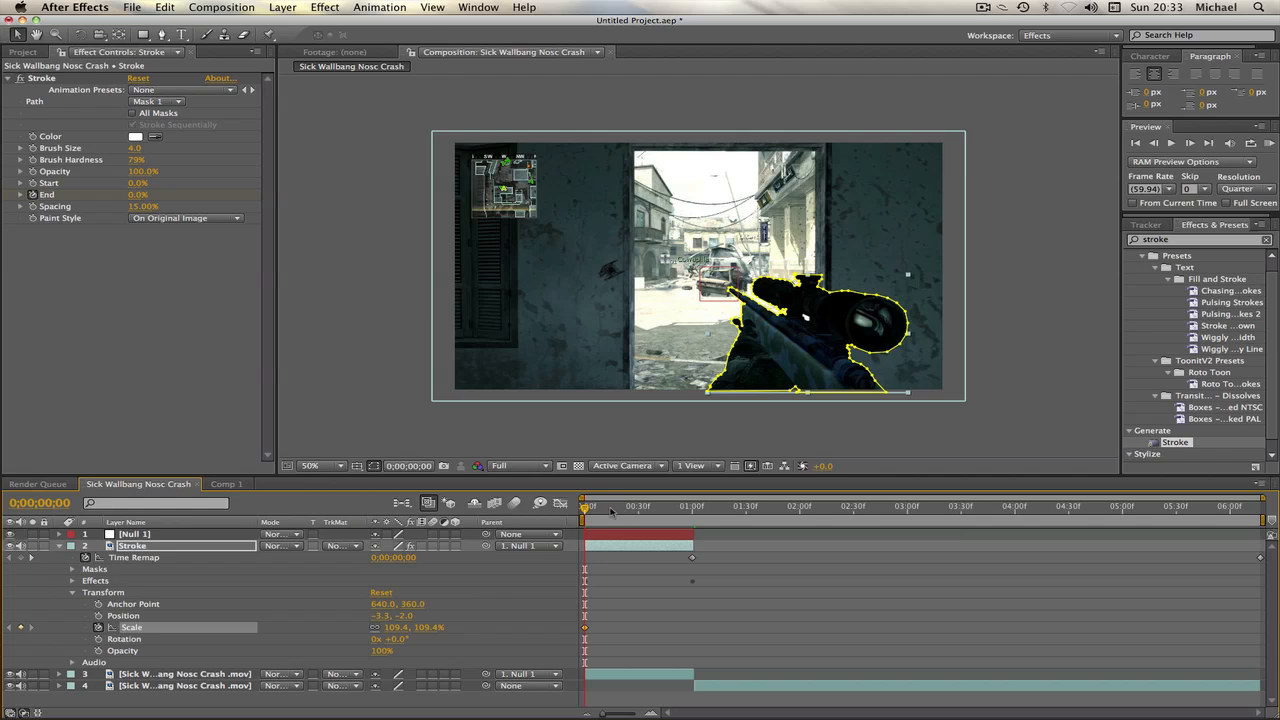
mouse_move(610, 510)
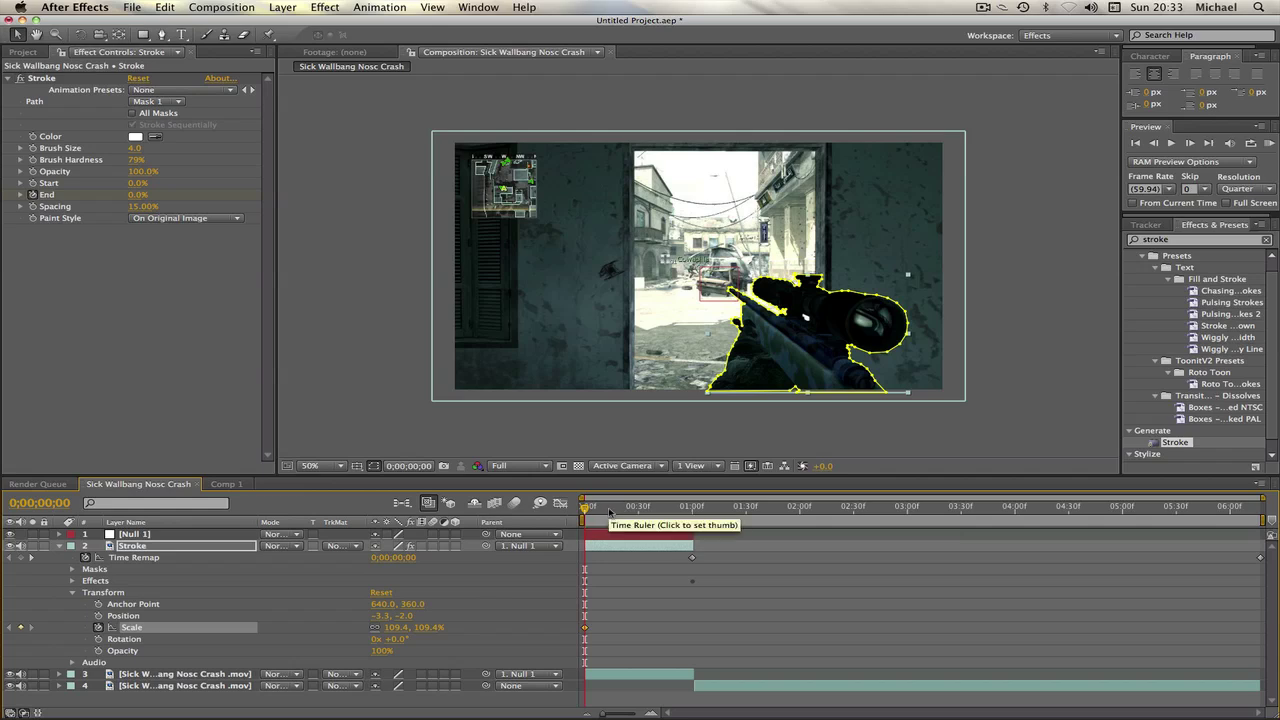
click(600, 504)
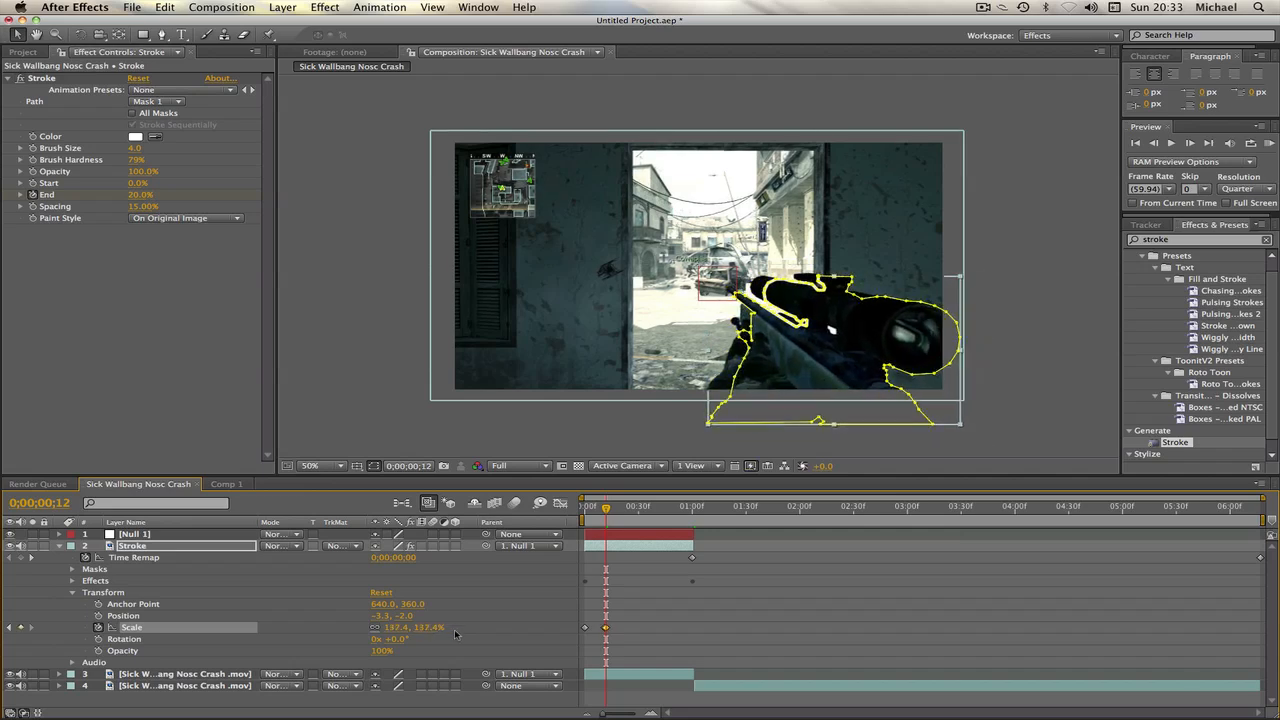
click(664, 508)
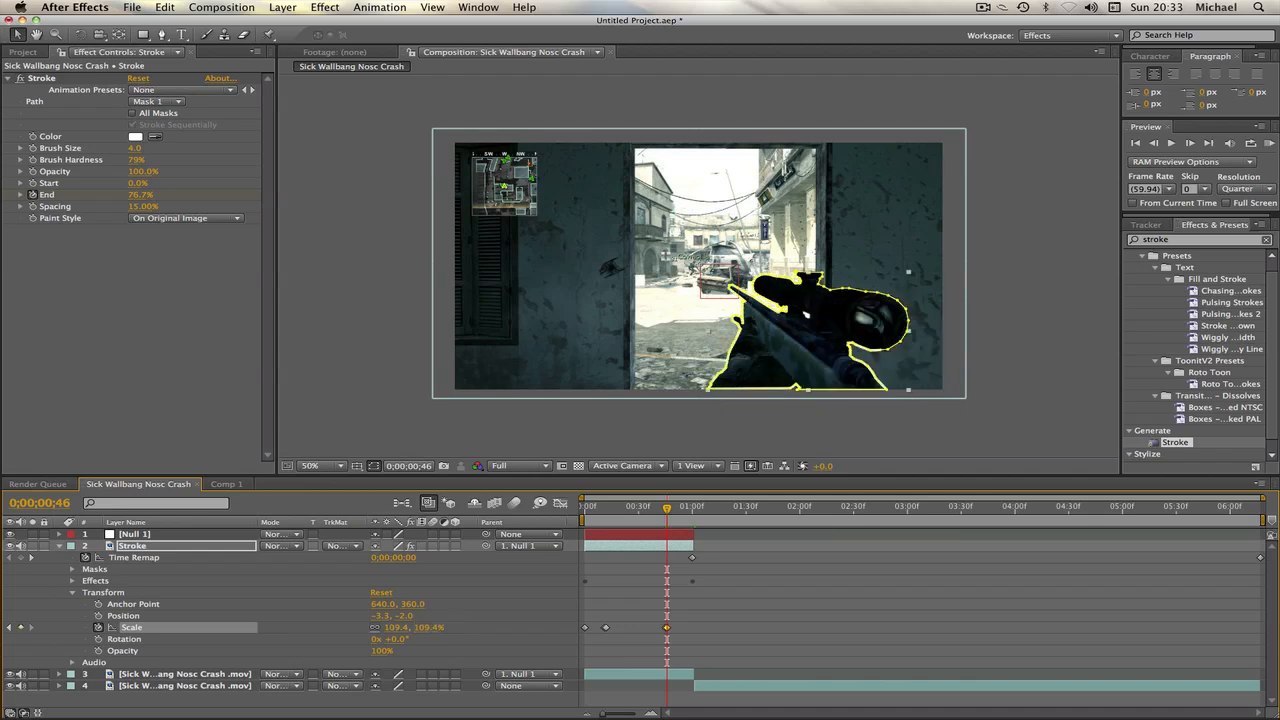
Review the Stroke layer's zoom pulse at several early frames
click(612, 508)
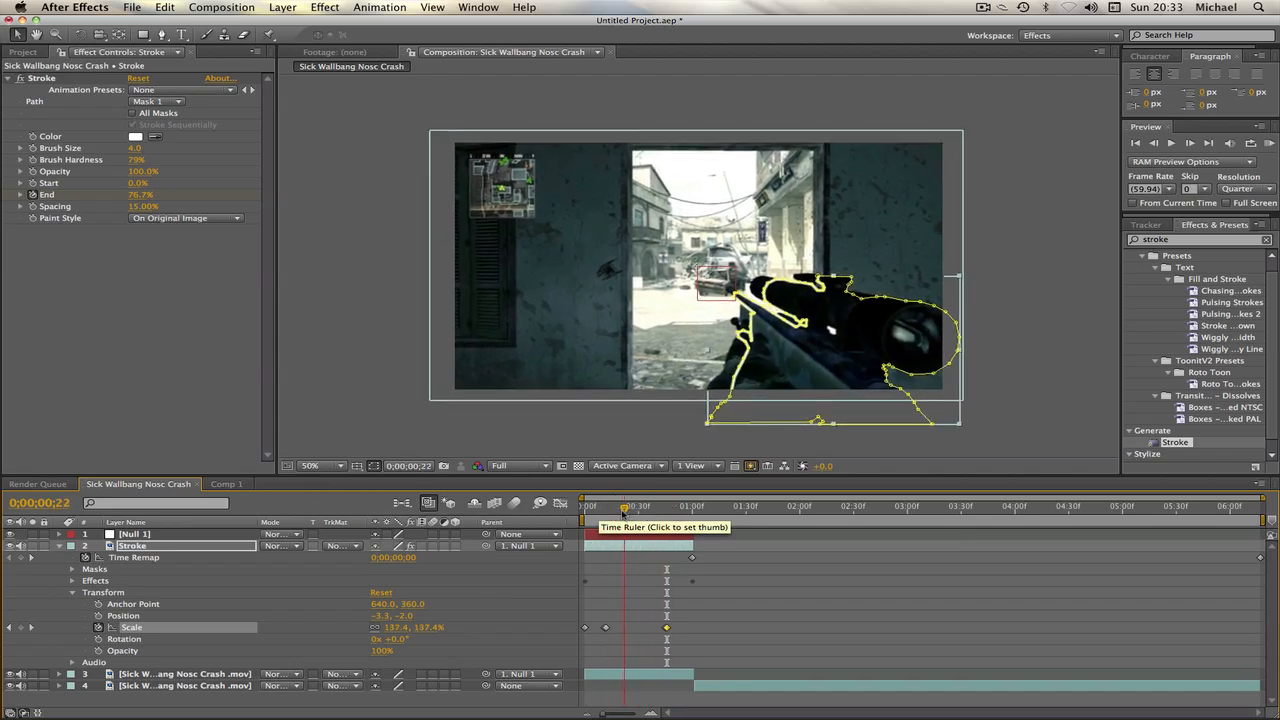
click(620, 504)
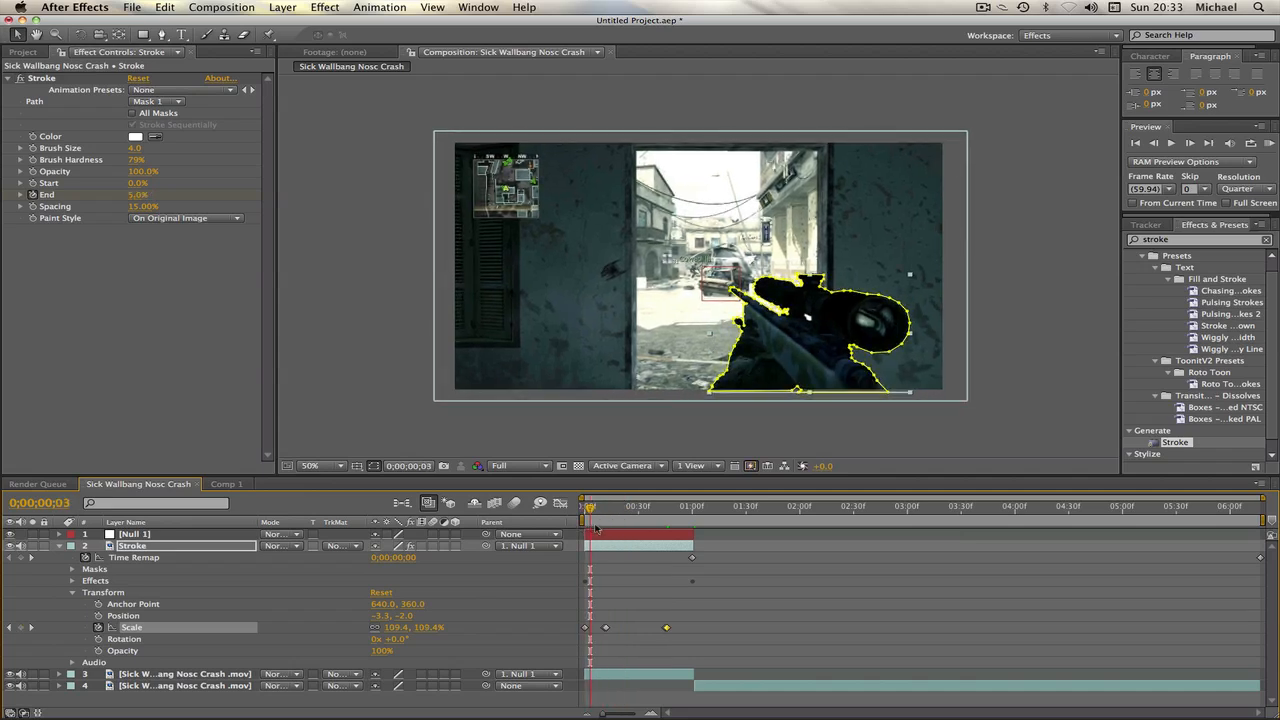
click(590, 508)
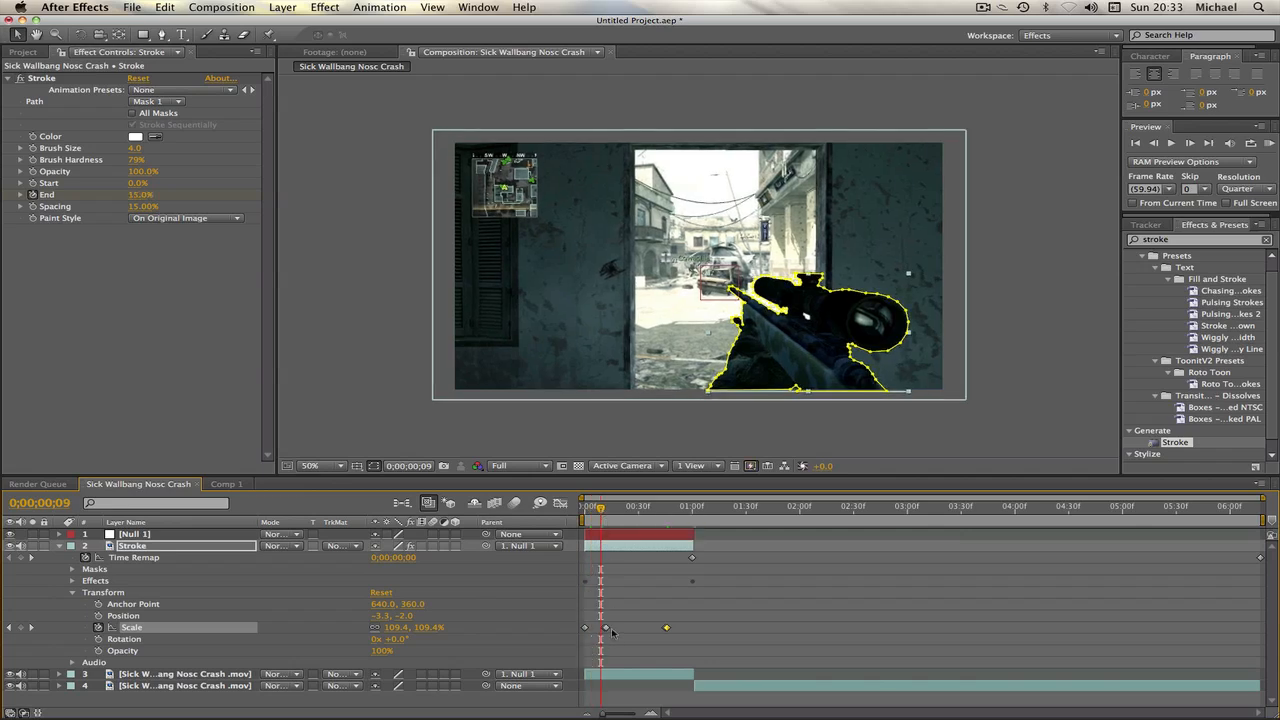
Retime the Stroke layer's Scale keyframes closer to the clip's start and check the result
click(604, 628)
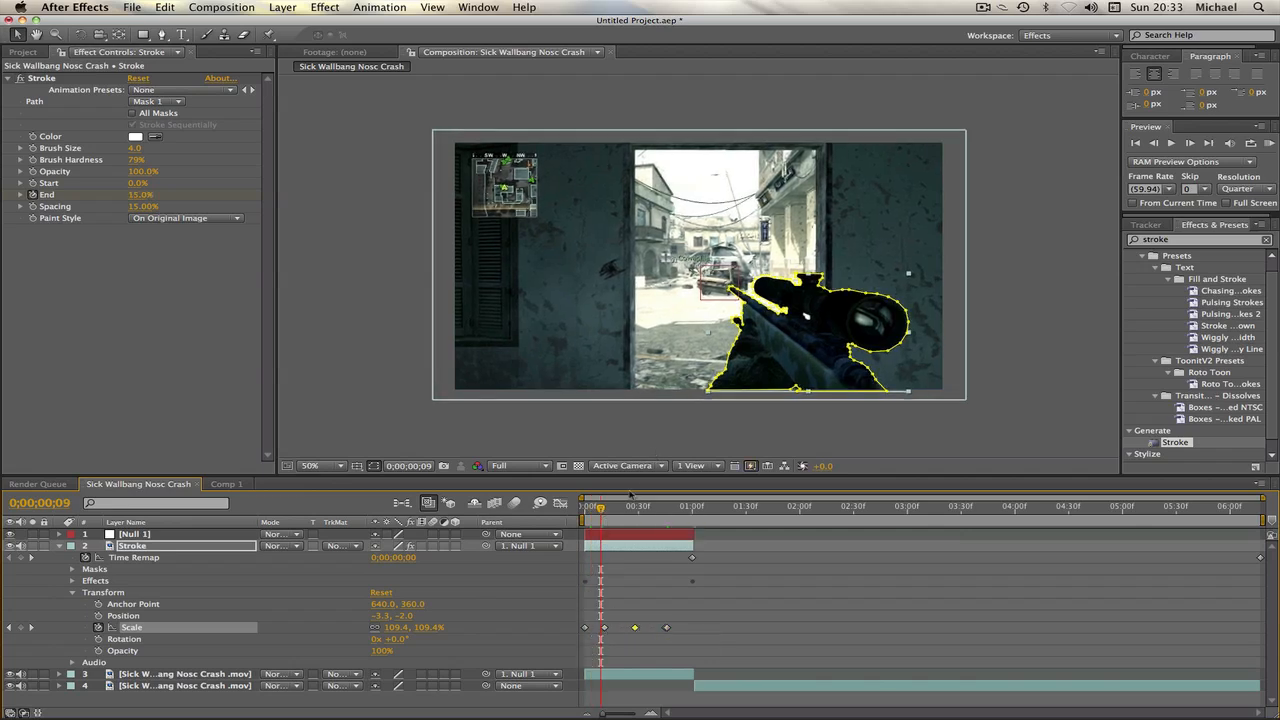
drag(600, 504, 640, 504)
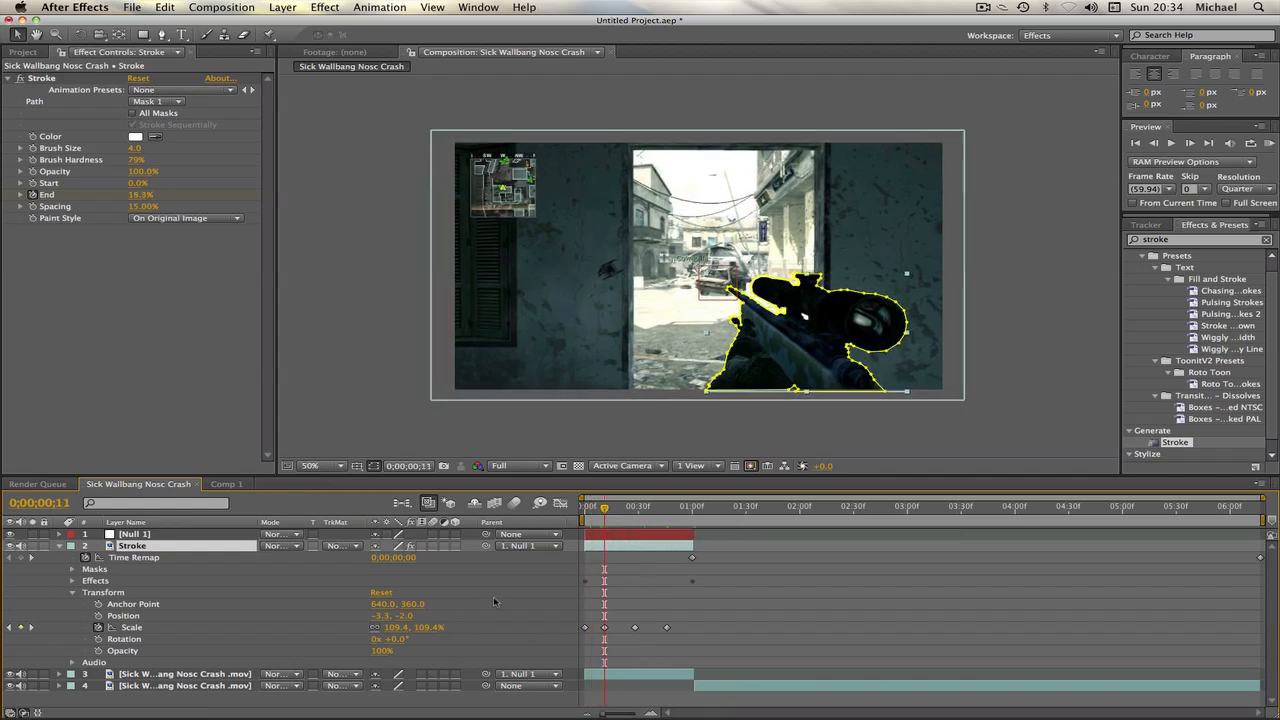
click(634, 504)
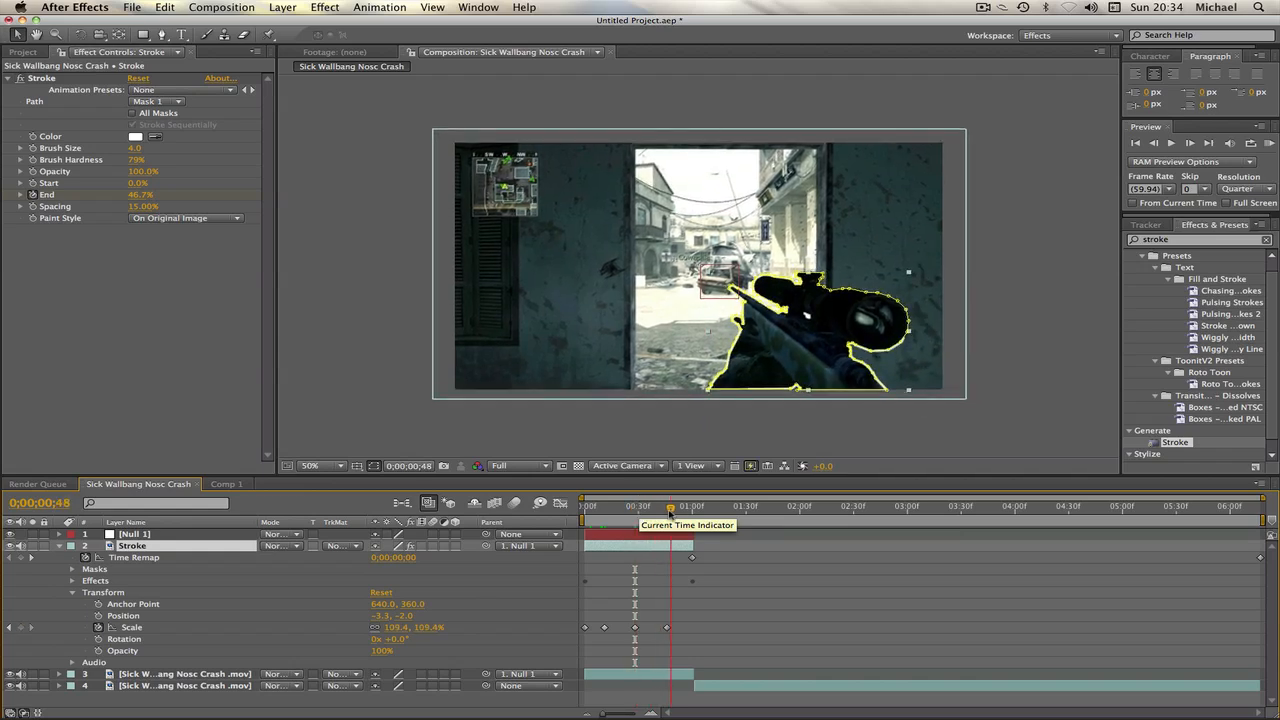
drag(670, 508, 692, 508)
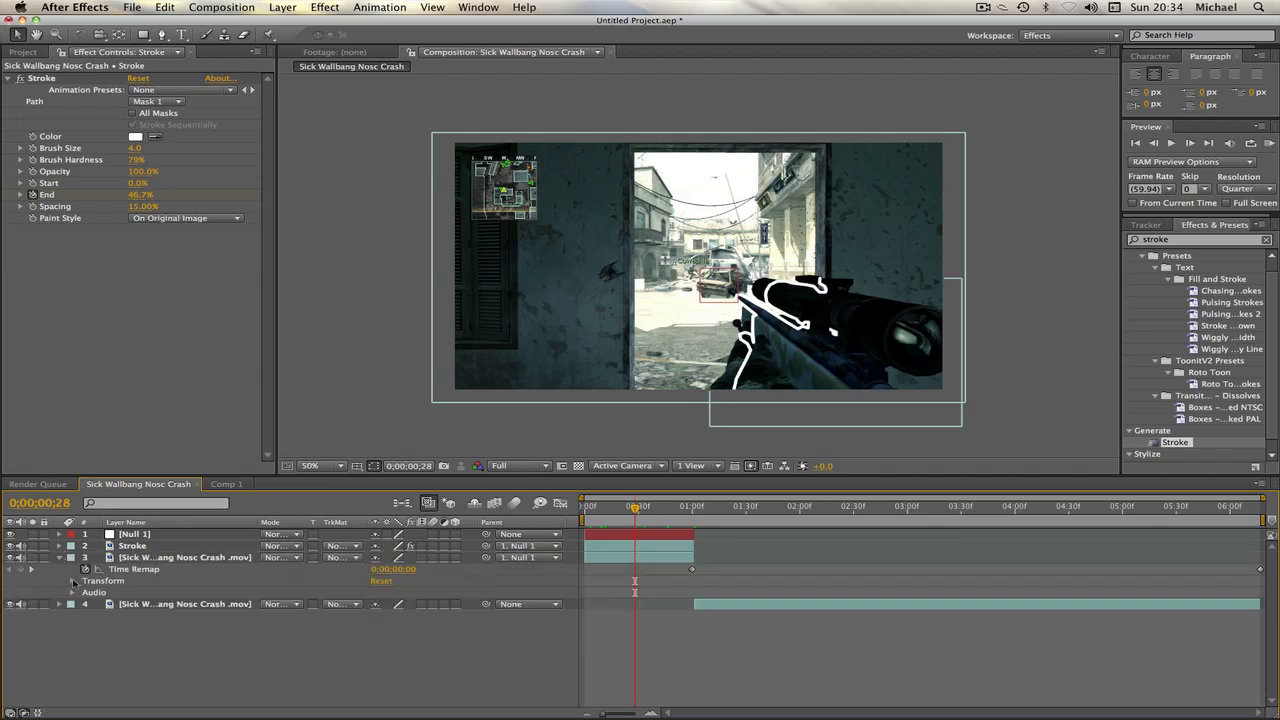
Add a Scale keyframe of 137.9 on the first clip layer at frame 28 to match the outline zoom
click(72, 580)
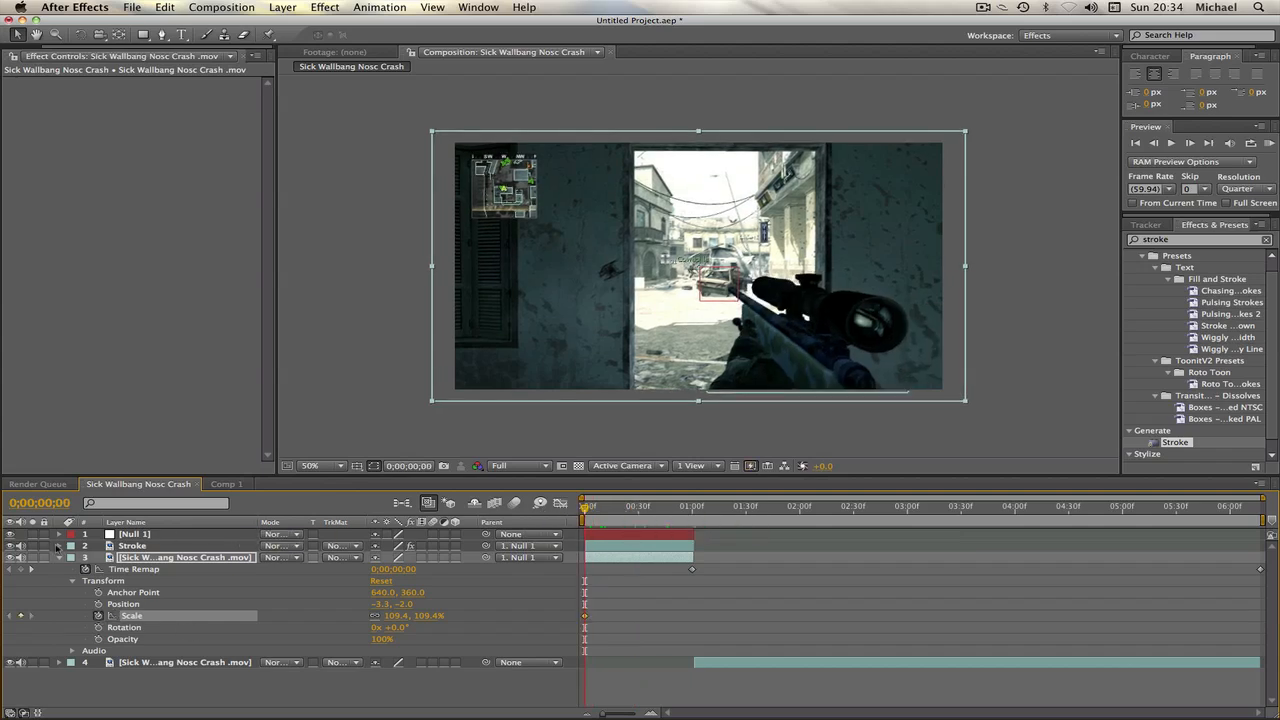
drag(584, 504, 636, 504)
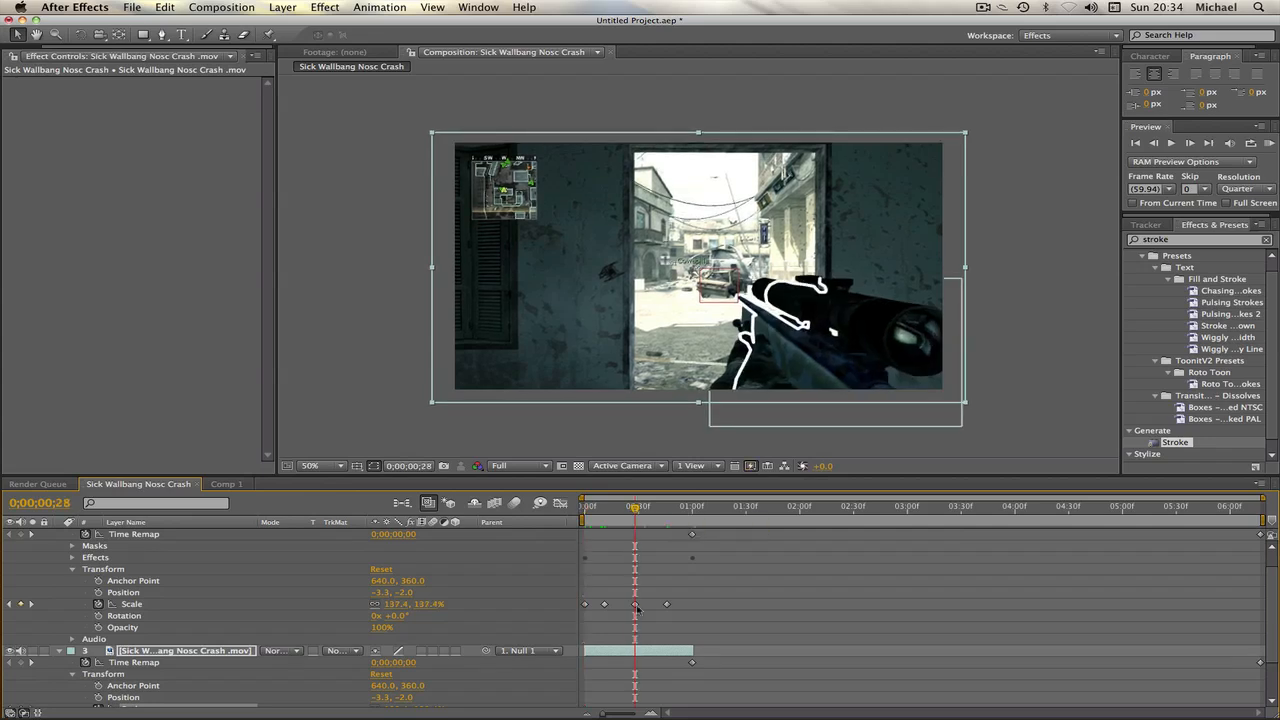
scroll(down, 3)
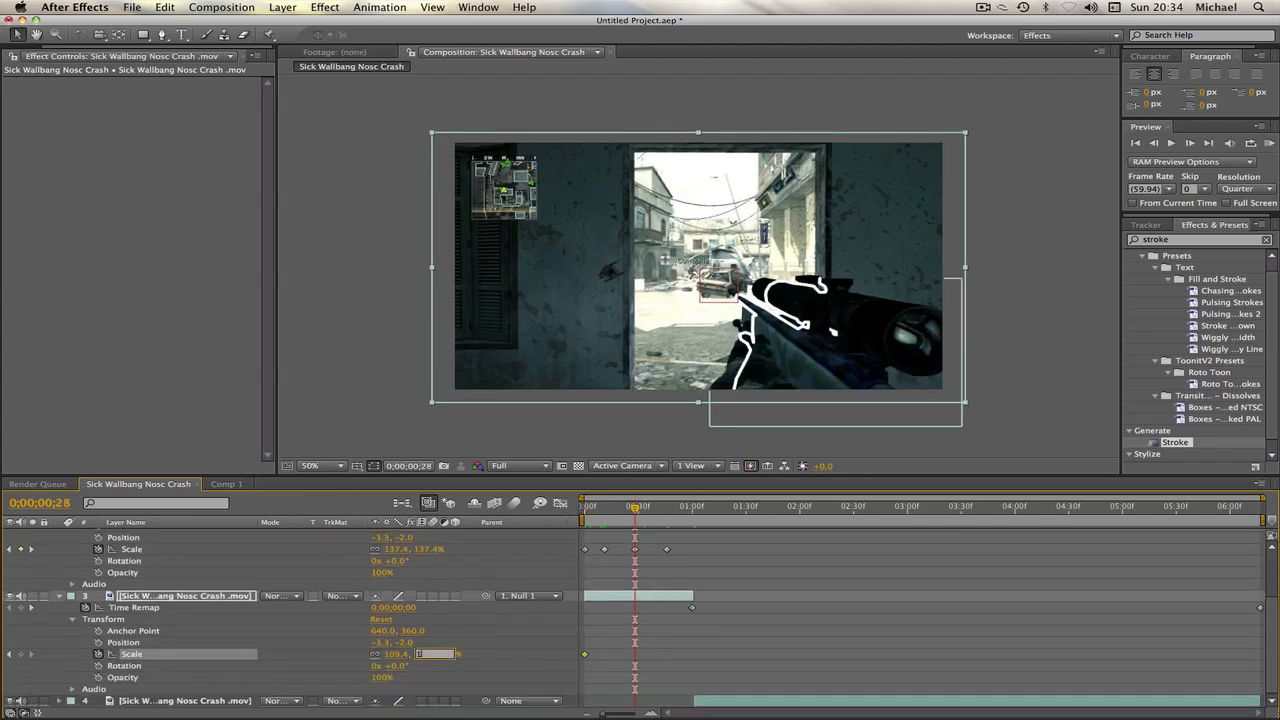
text(137.9)
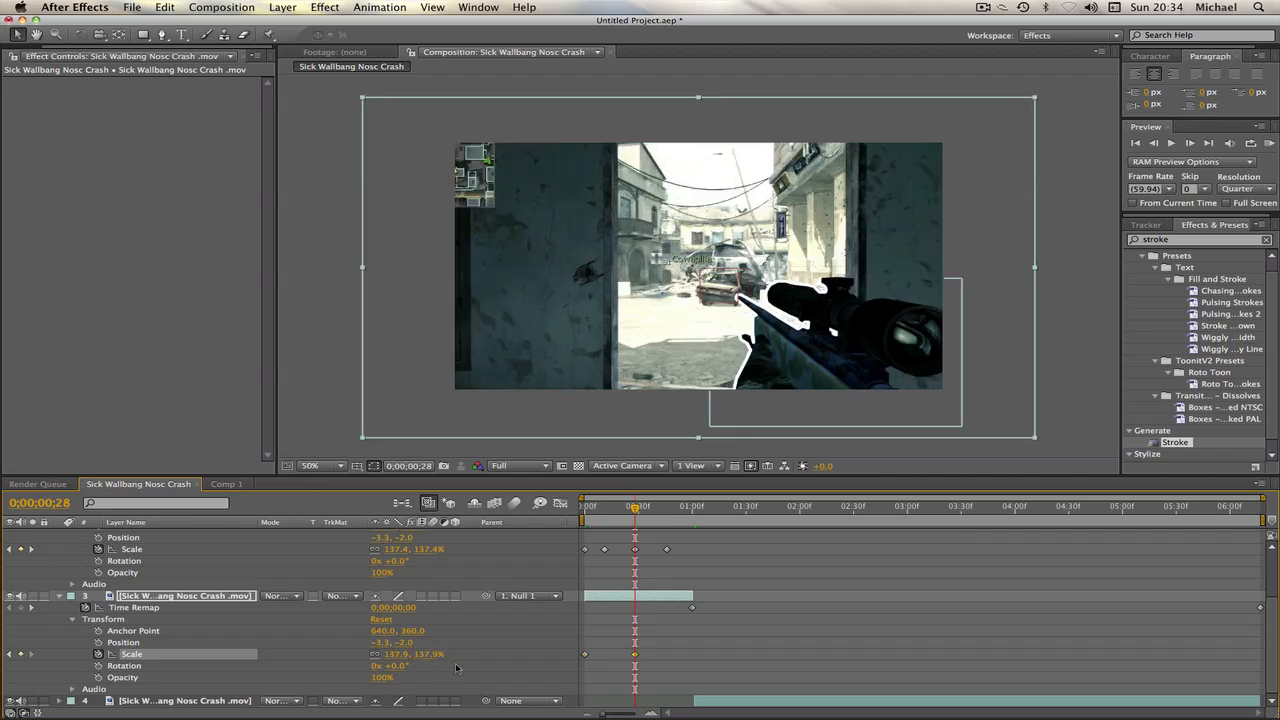
Scrub back toward the start to preview the footage zooming with the outline
click(676, 504)
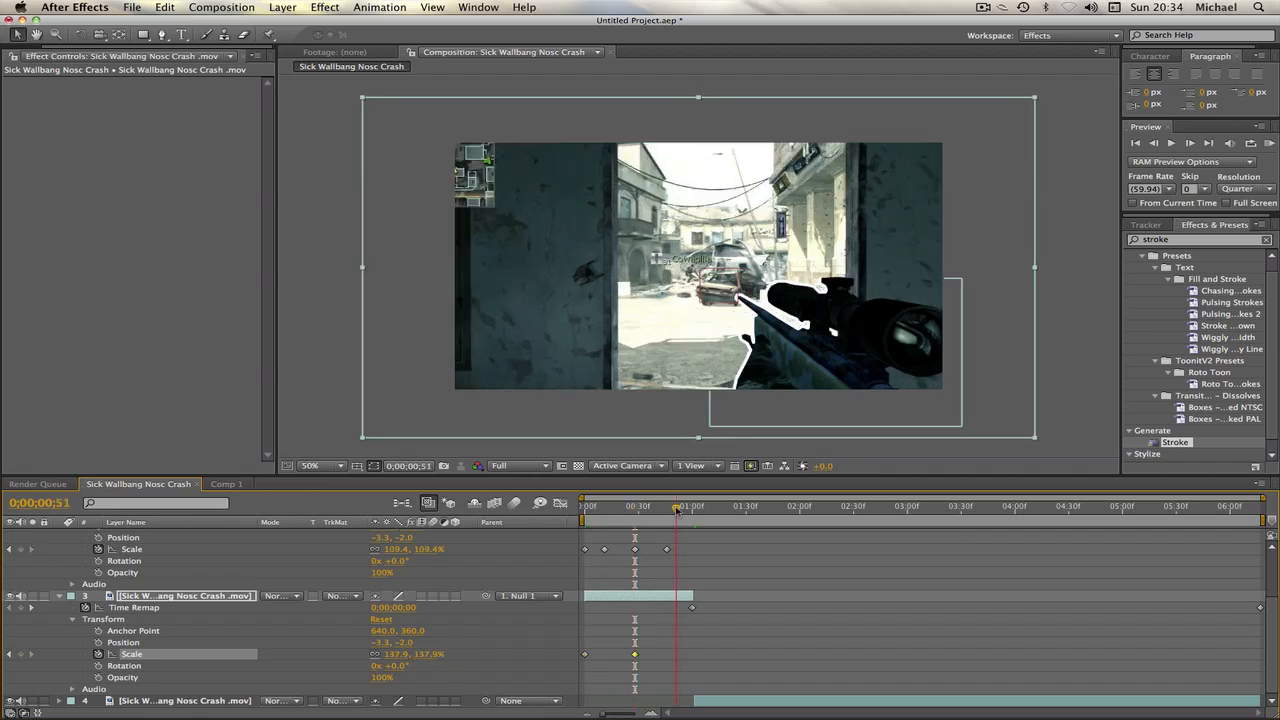
drag(690, 504, 668, 504)
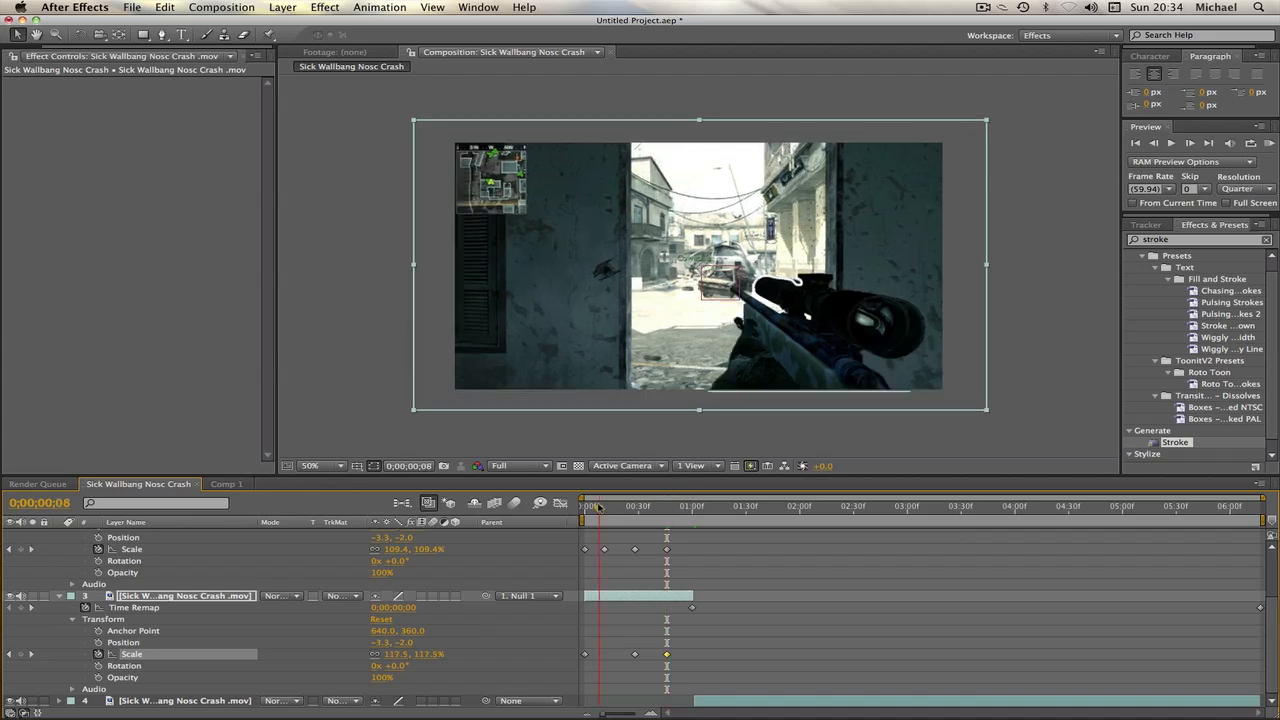
click(604, 504)
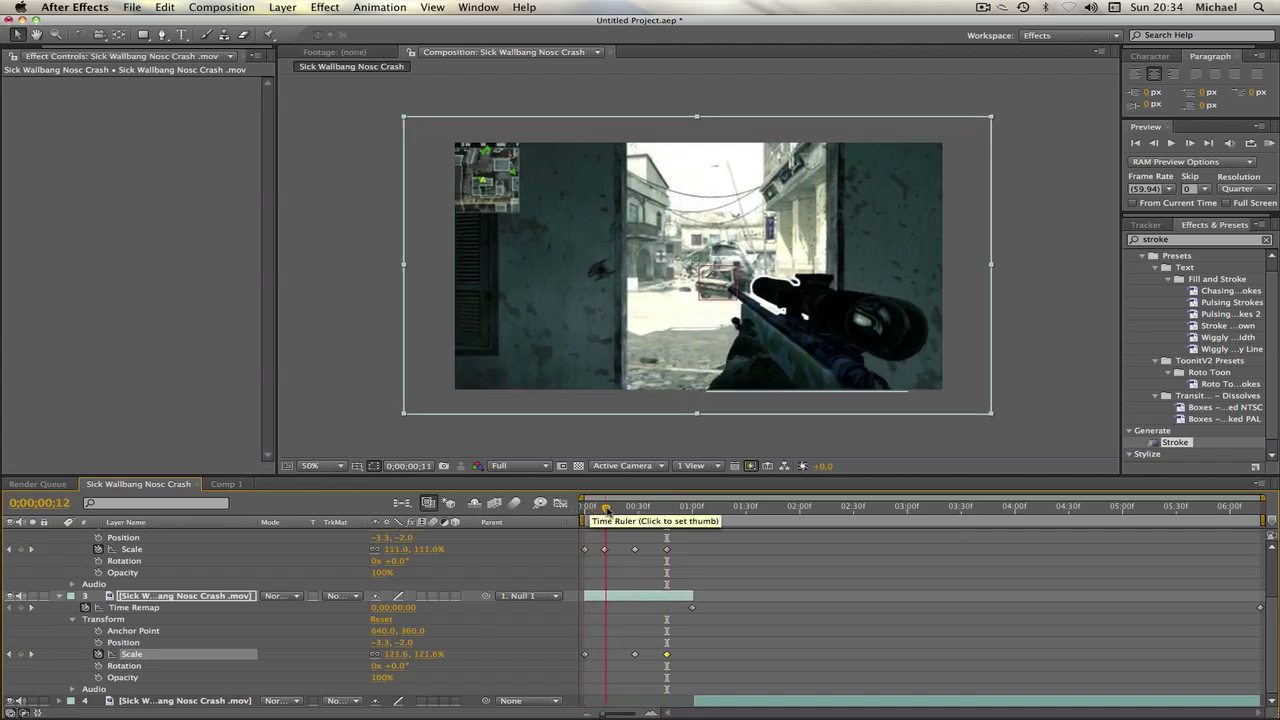
click(620, 504)
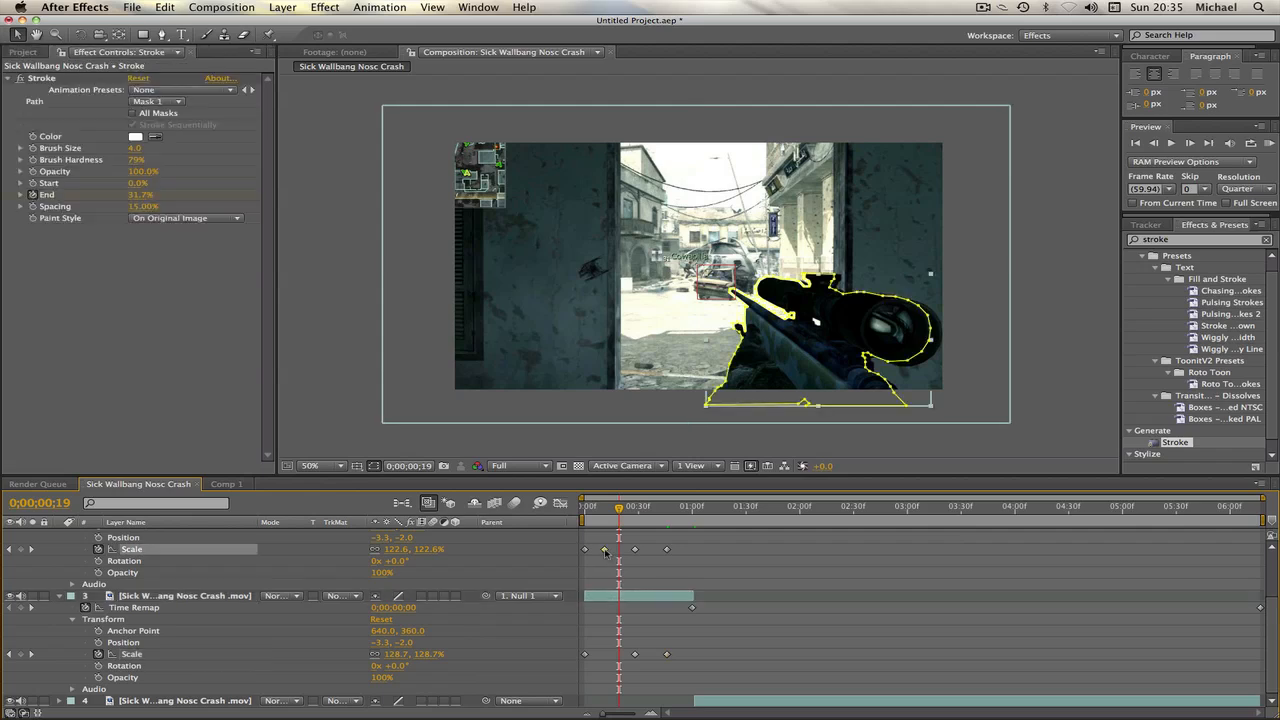
click(584, 504)
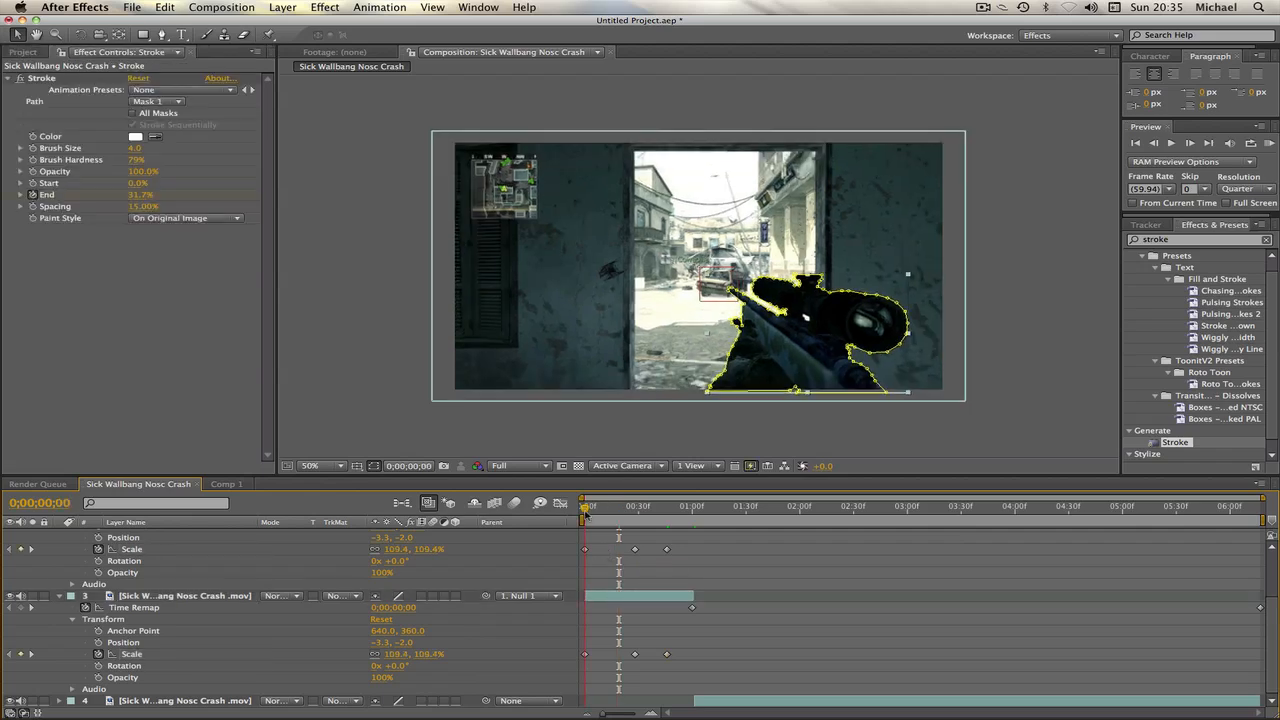
click(636, 504)
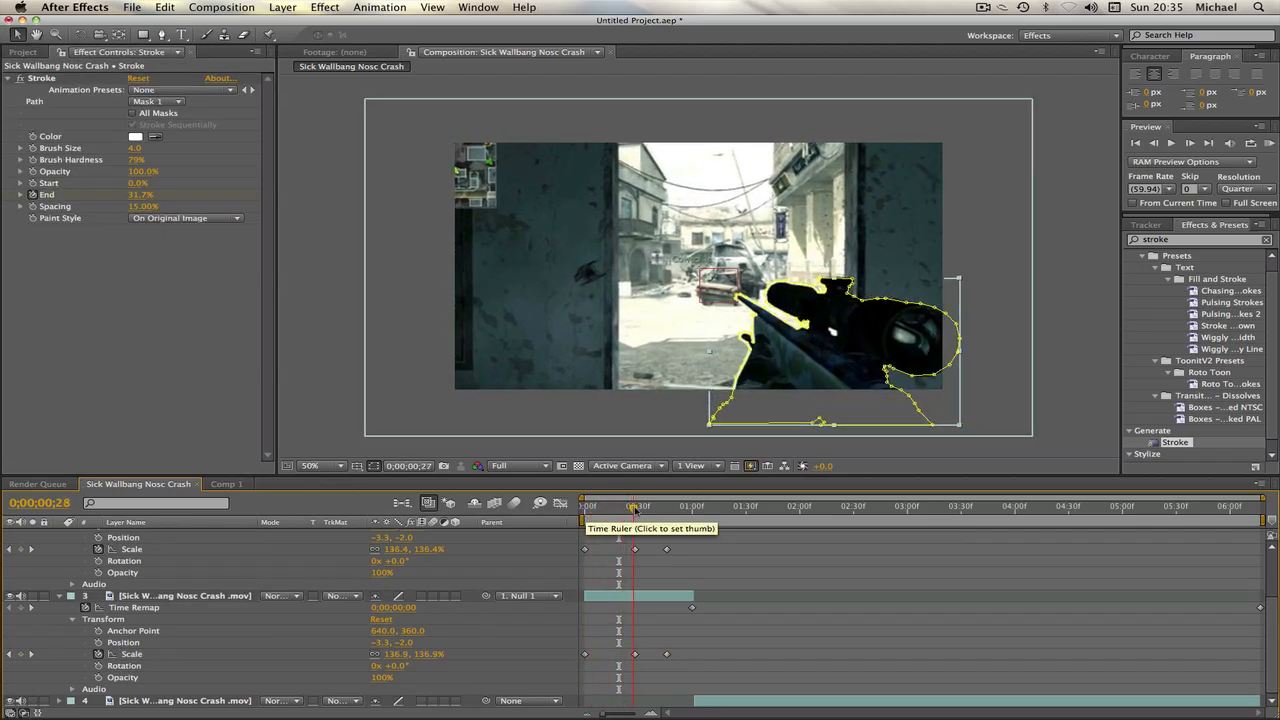
click(664, 504)
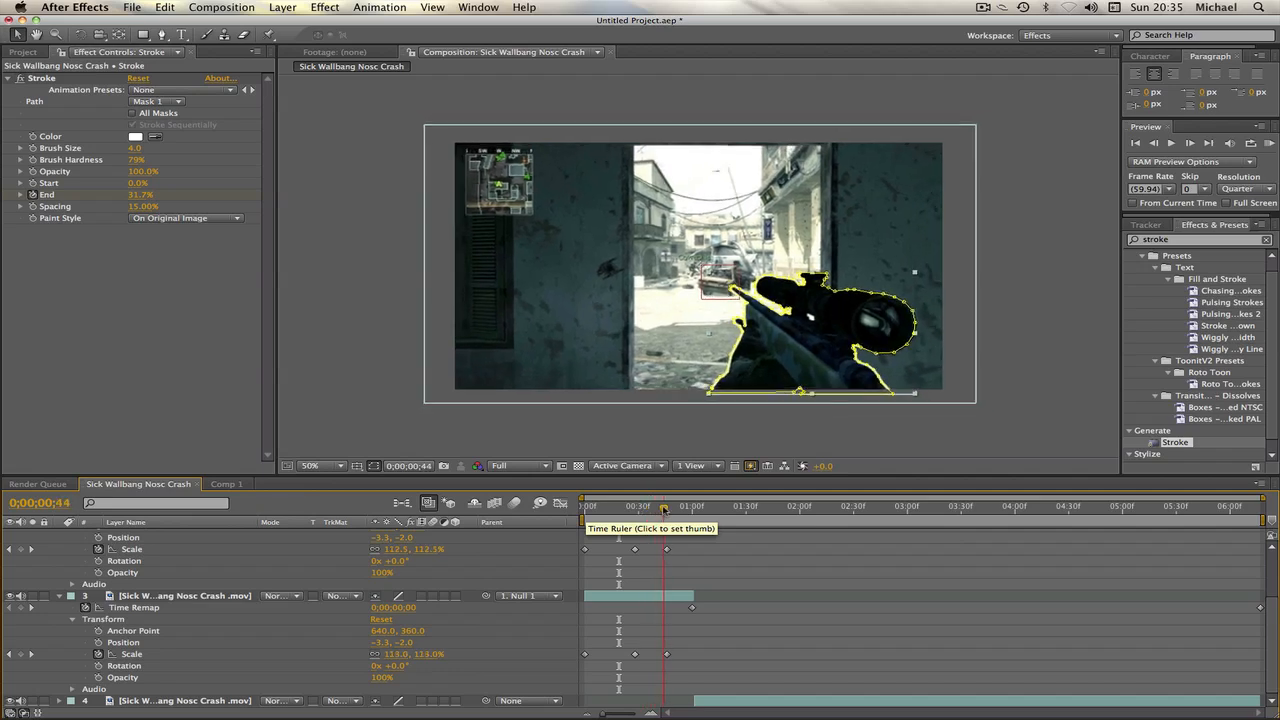
click(690, 504)
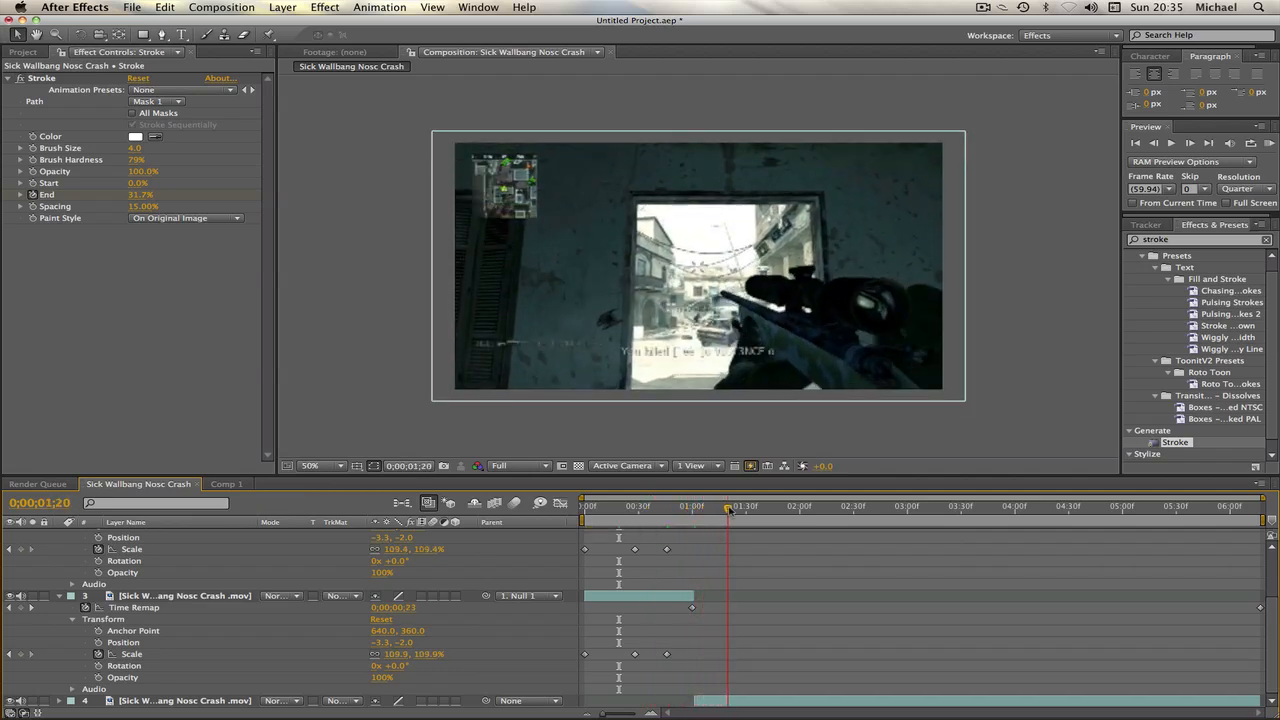
click(584, 504)
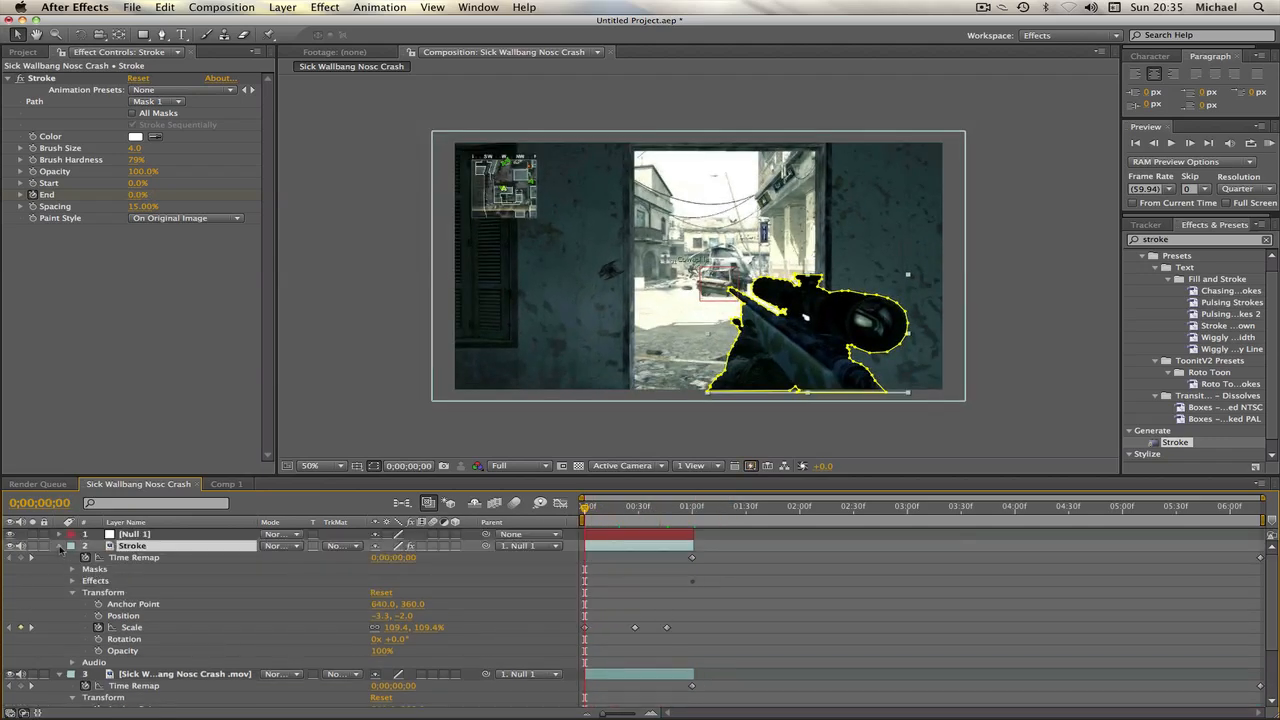
Collapse the layer twirl-downs, preview at one second, return to frame 0 and deselect all layers
click(58, 544)
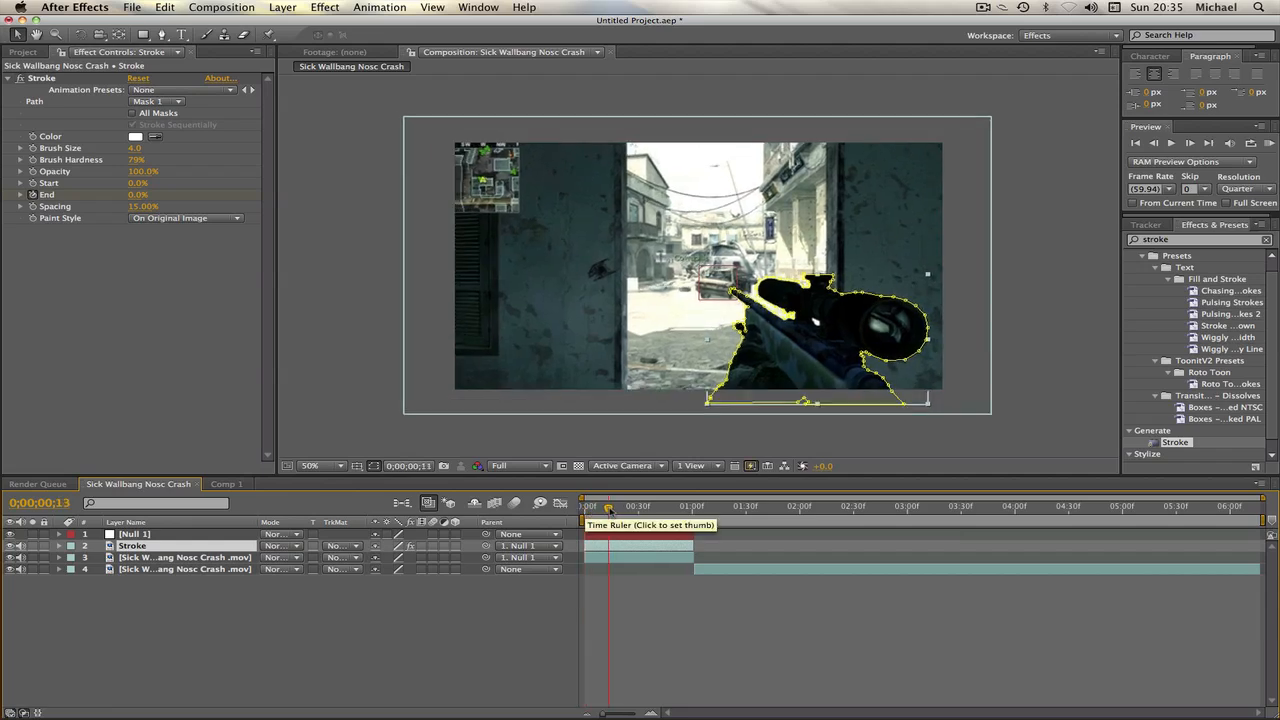
click(656, 504)
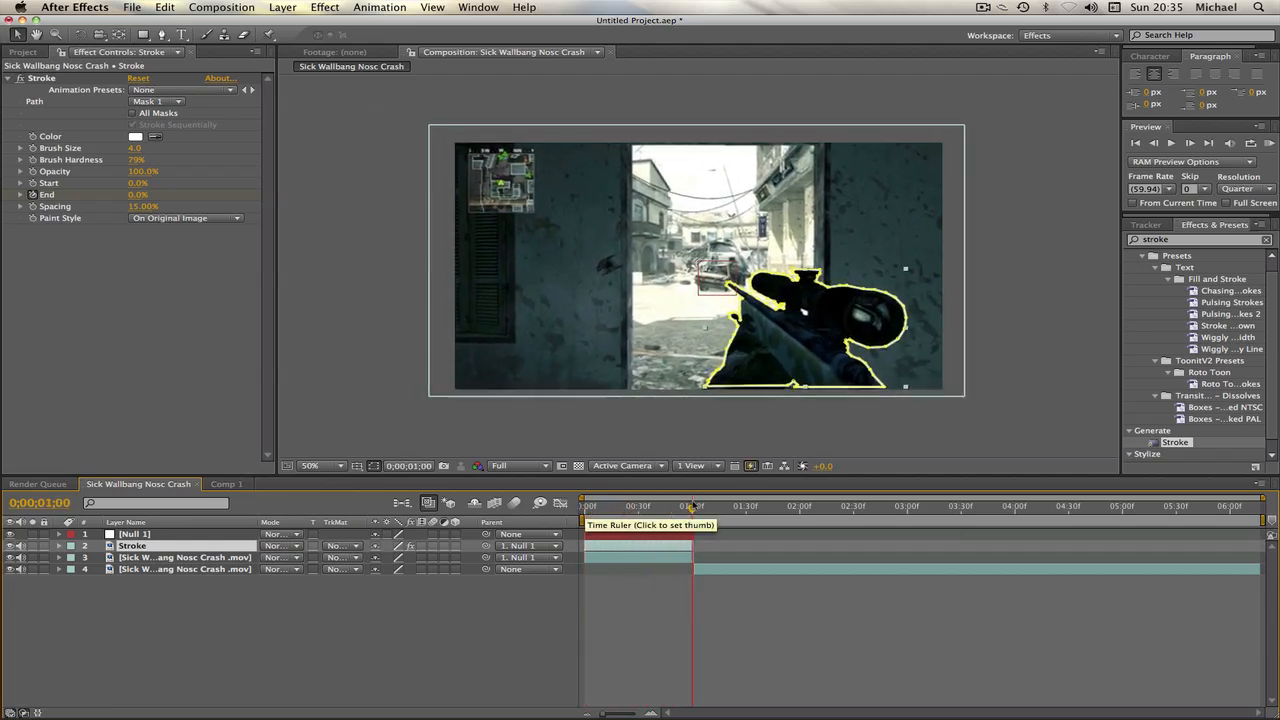
click(584, 504)
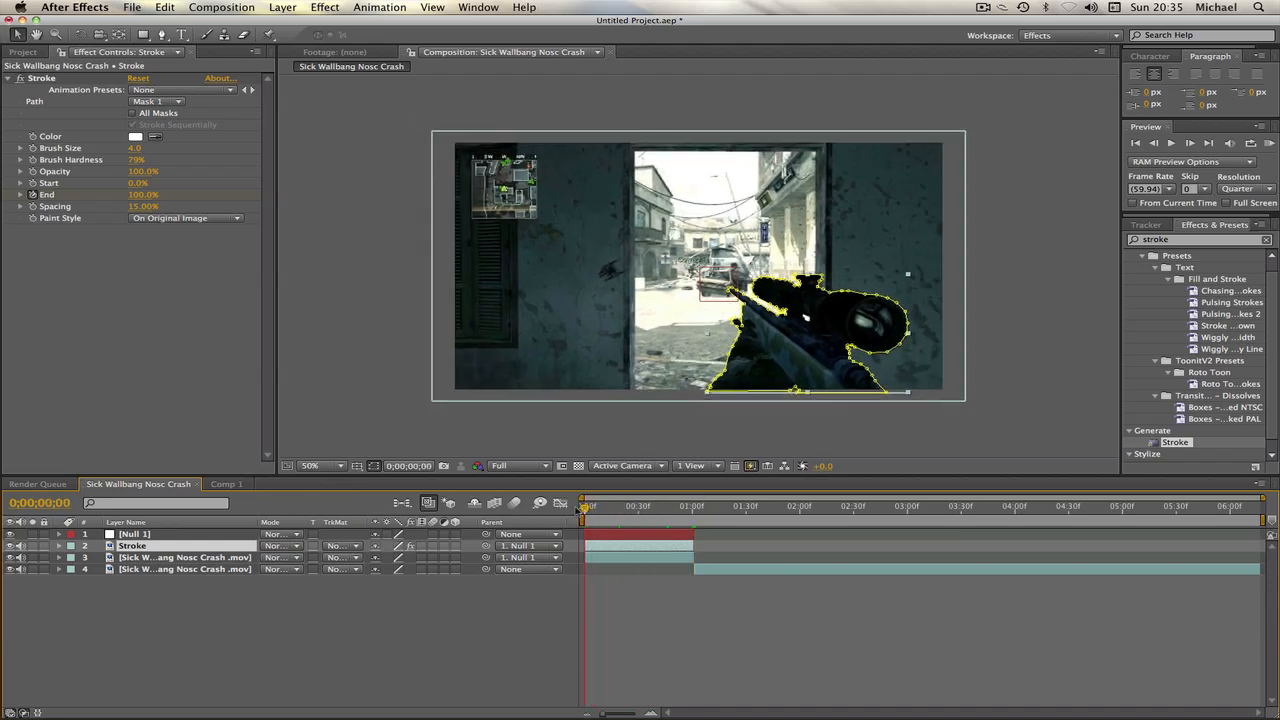
click(144, 194)
text(0)
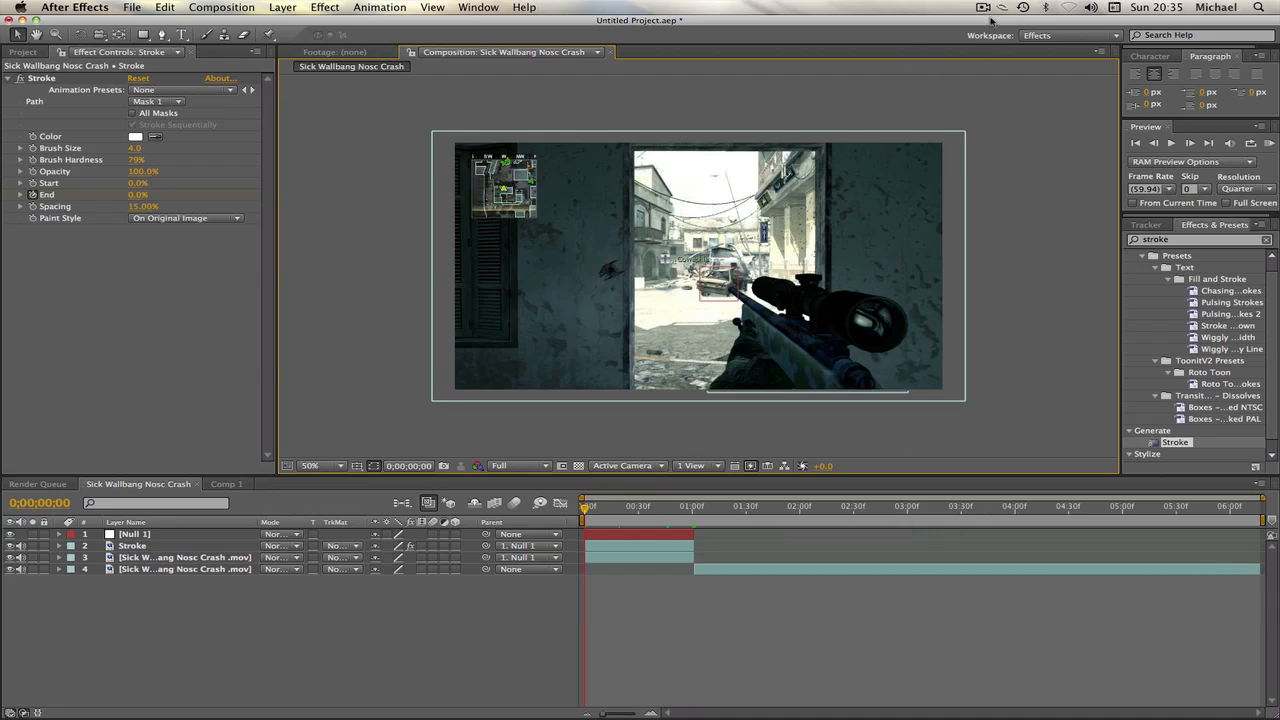
mouse_move(964, 76)
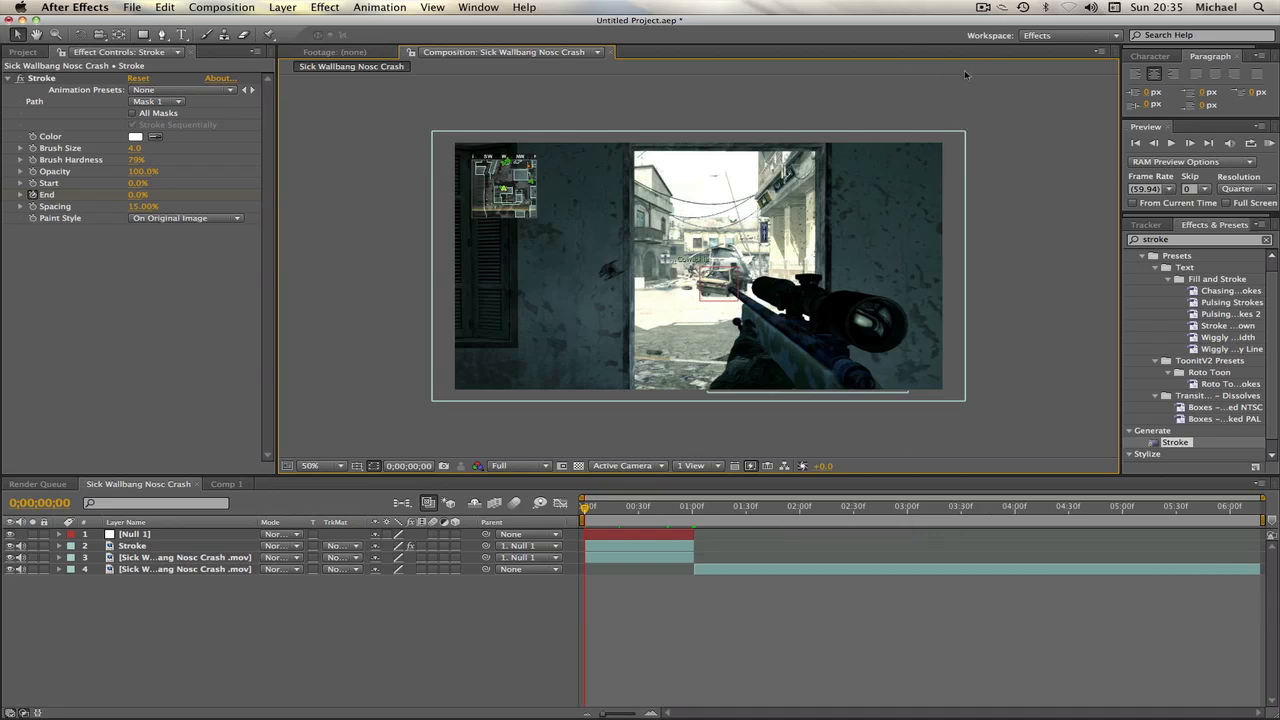